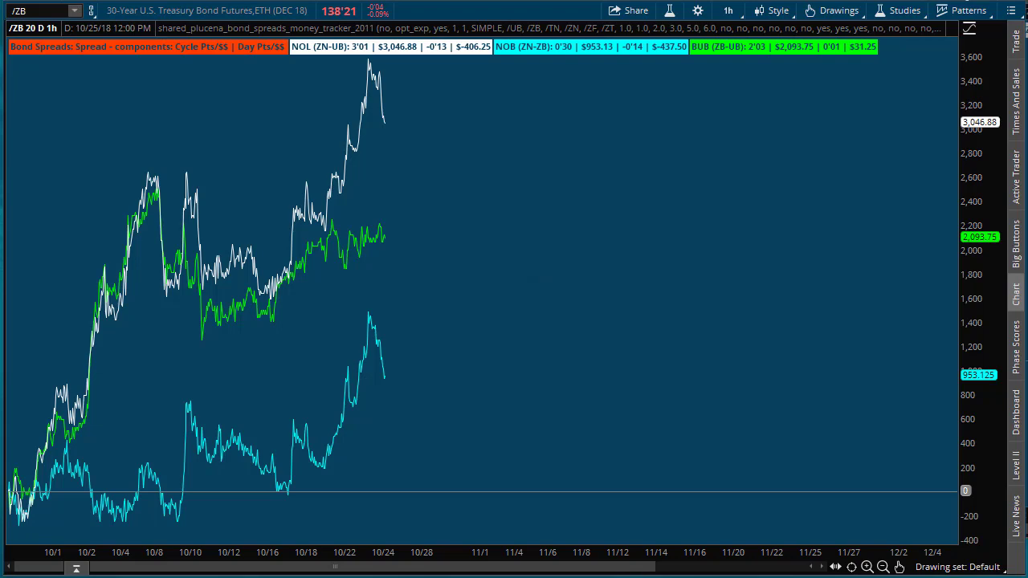
pyautogui.moveTo(400, 397)
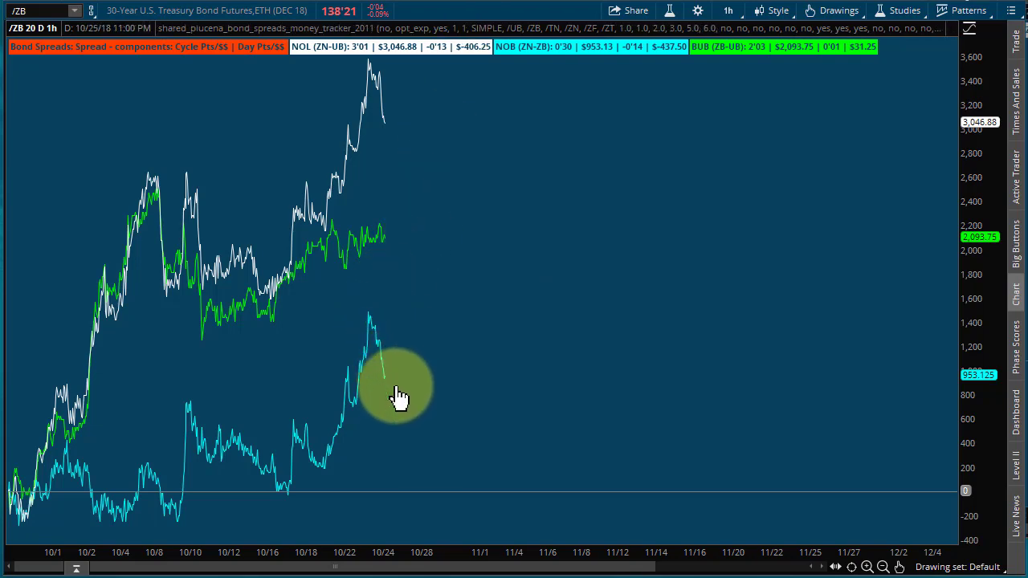
pyautogui.moveTo(338, 209)
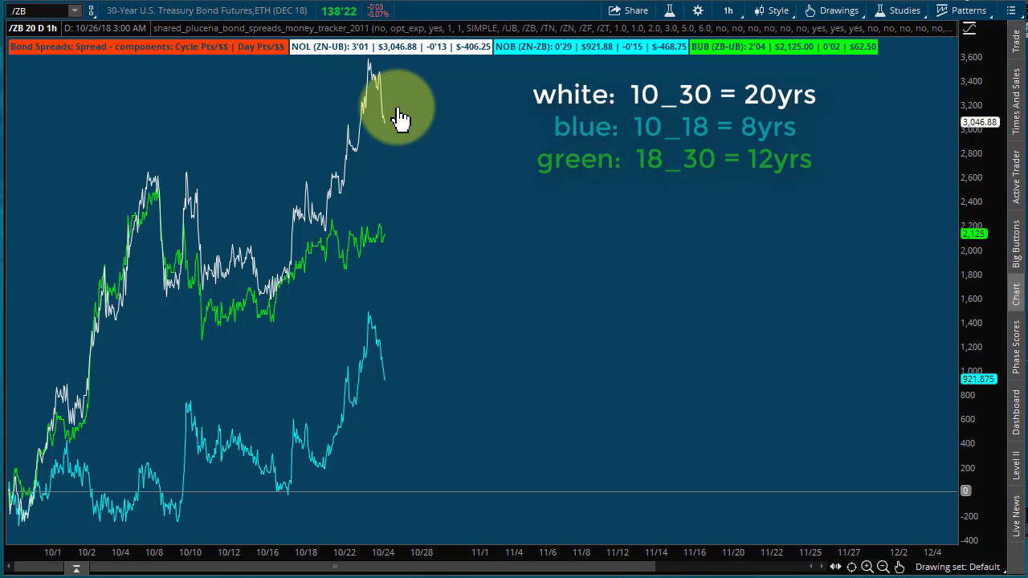
pyautogui.moveTo(391, 110)
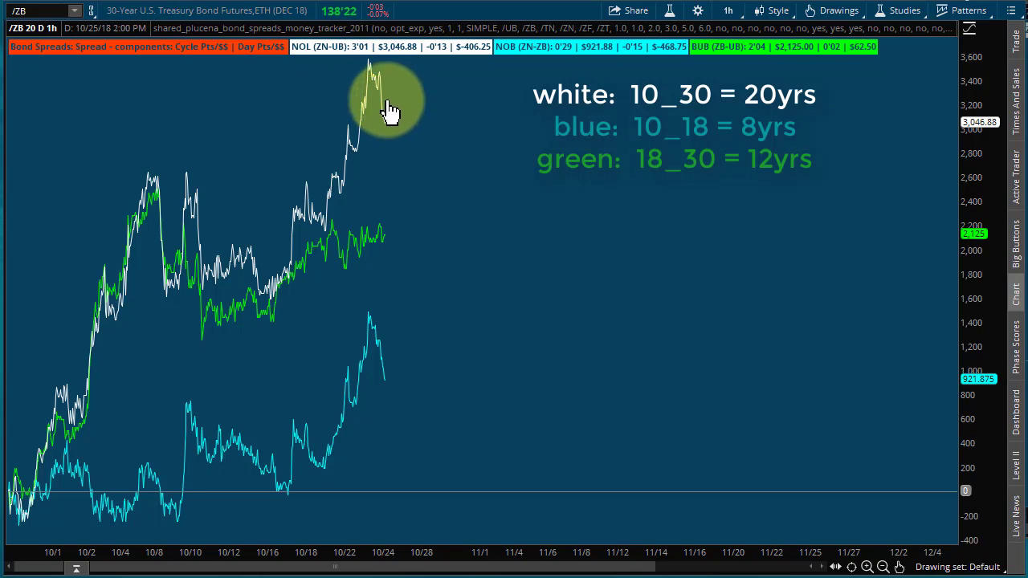
pyautogui.moveTo(388, 257)
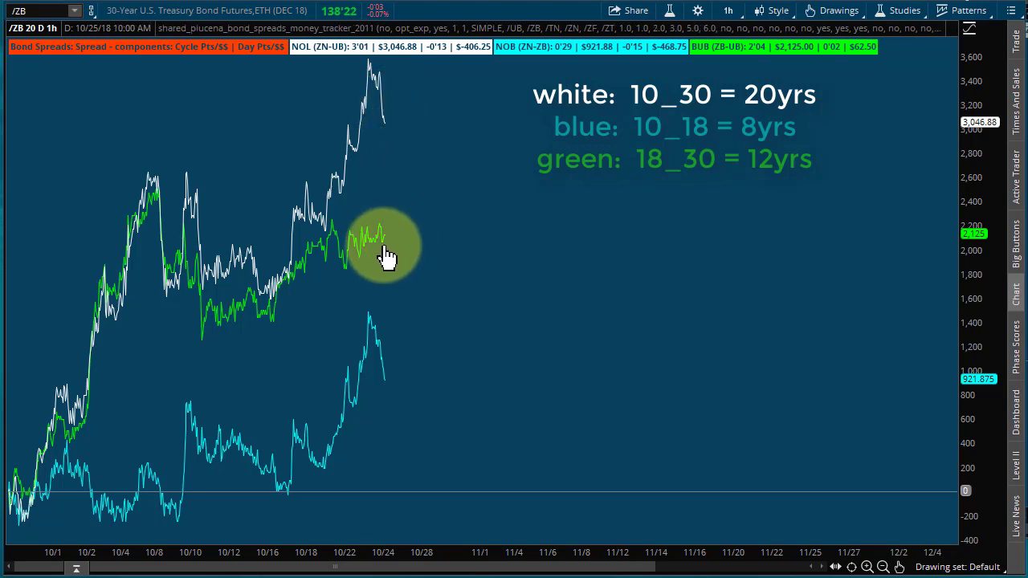
pyautogui.moveTo(400, 378)
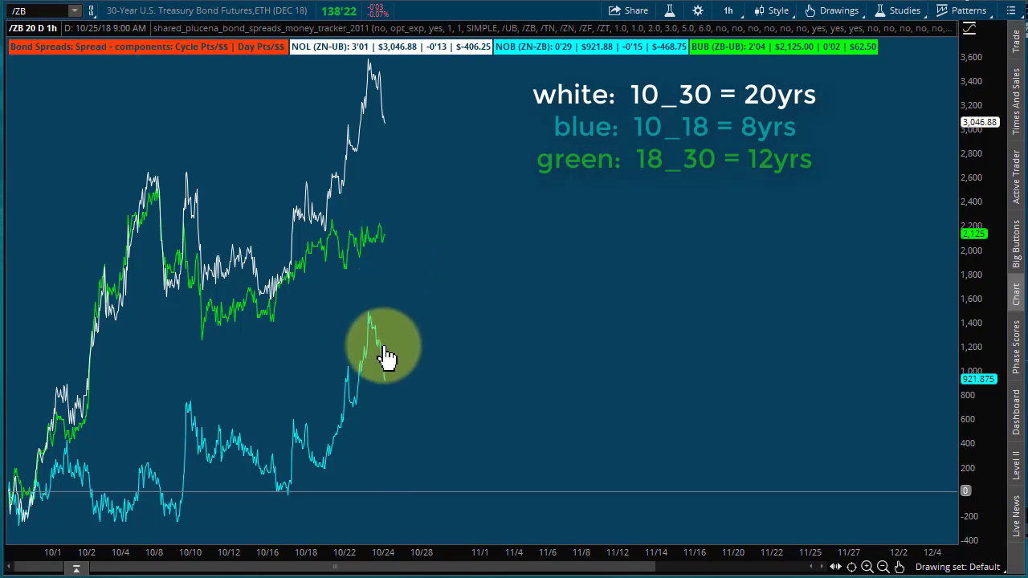
pyautogui.moveTo(466, 237)
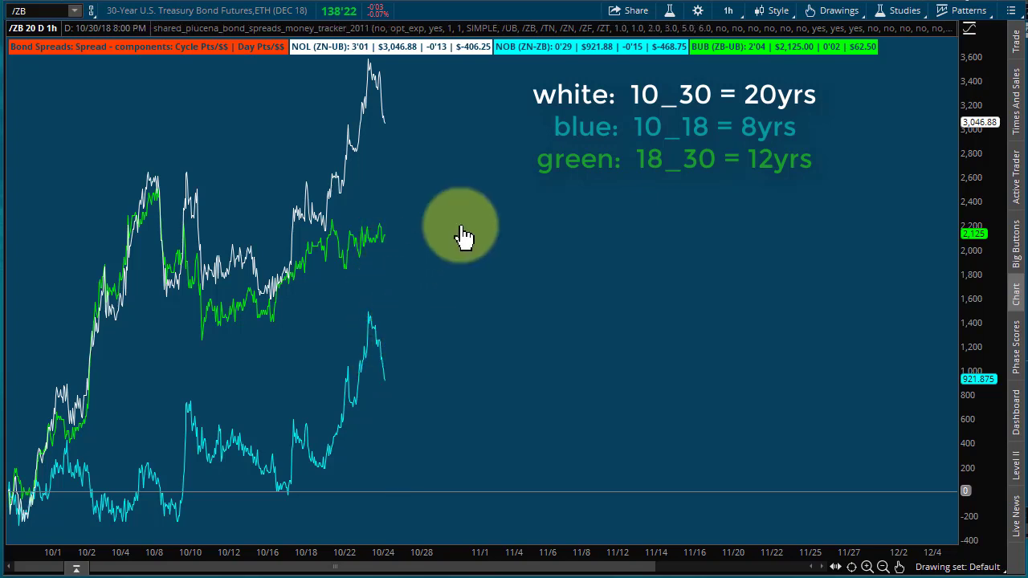
pyautogui.moveTo(390, 377)
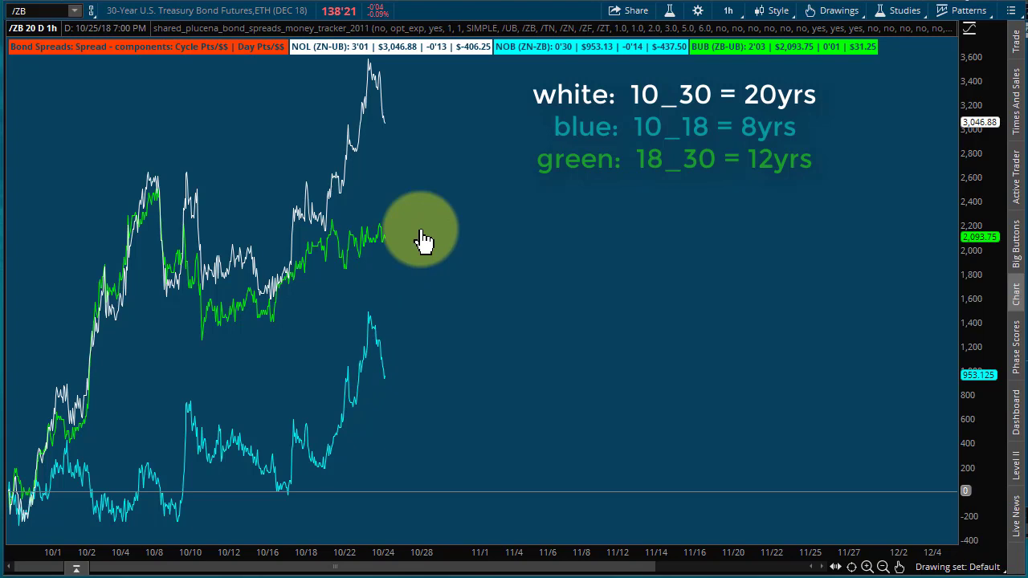
pyautogui.moveTo(394, 382)
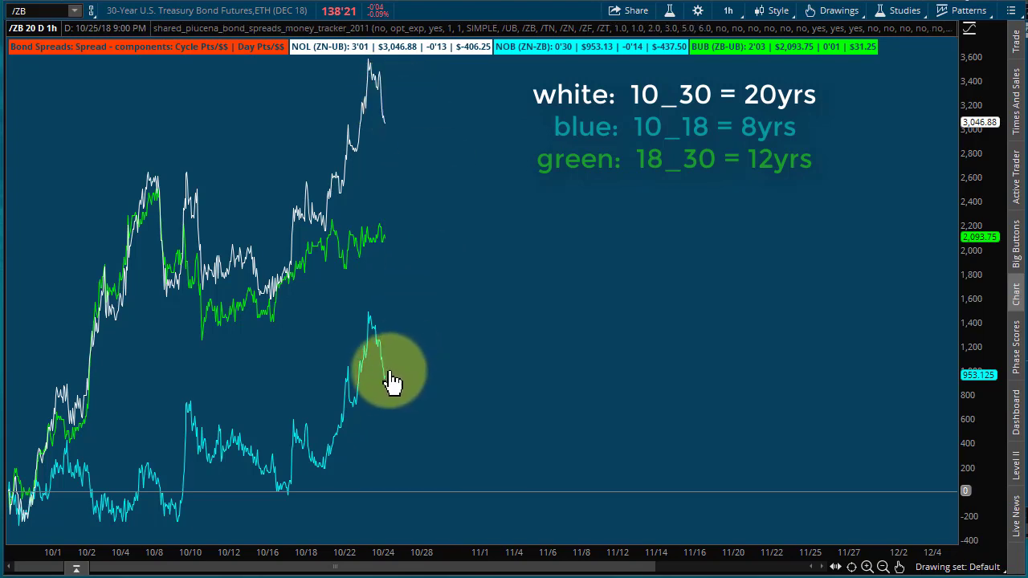
pyautogui.moveTo(389, 145)
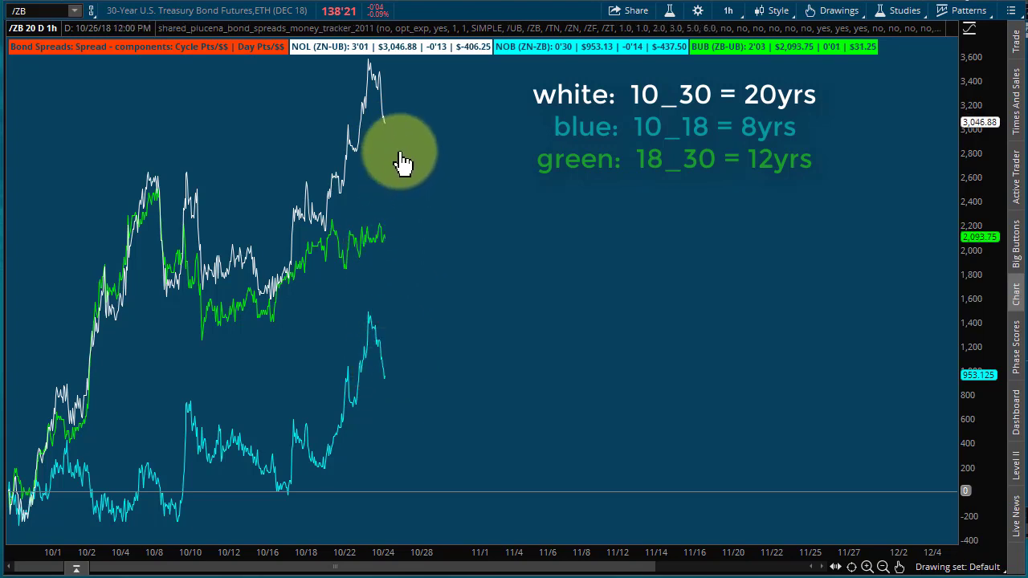
pyautogui.moveTo(377, 249)
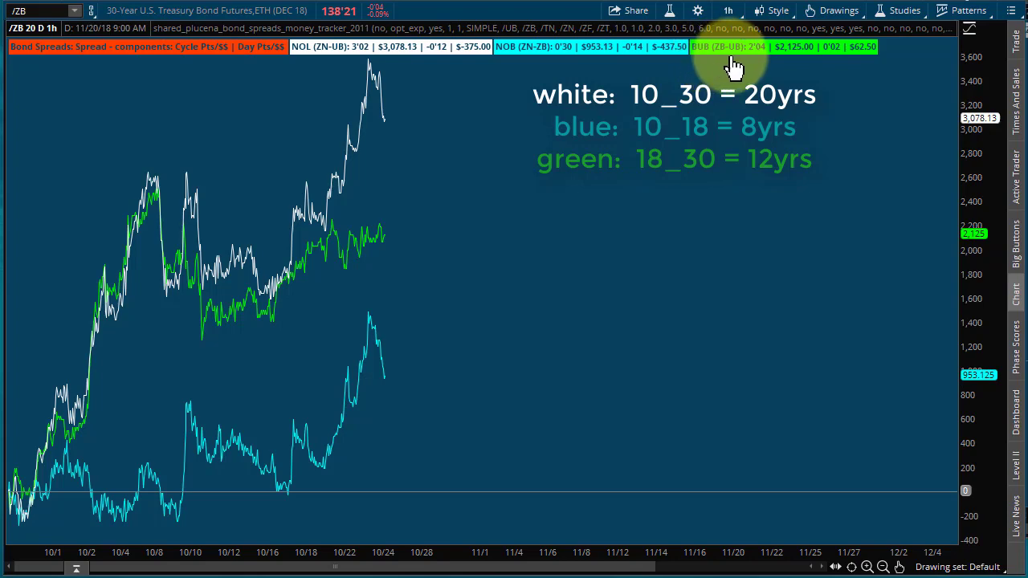
pyautogui.moveTo(369, 241)
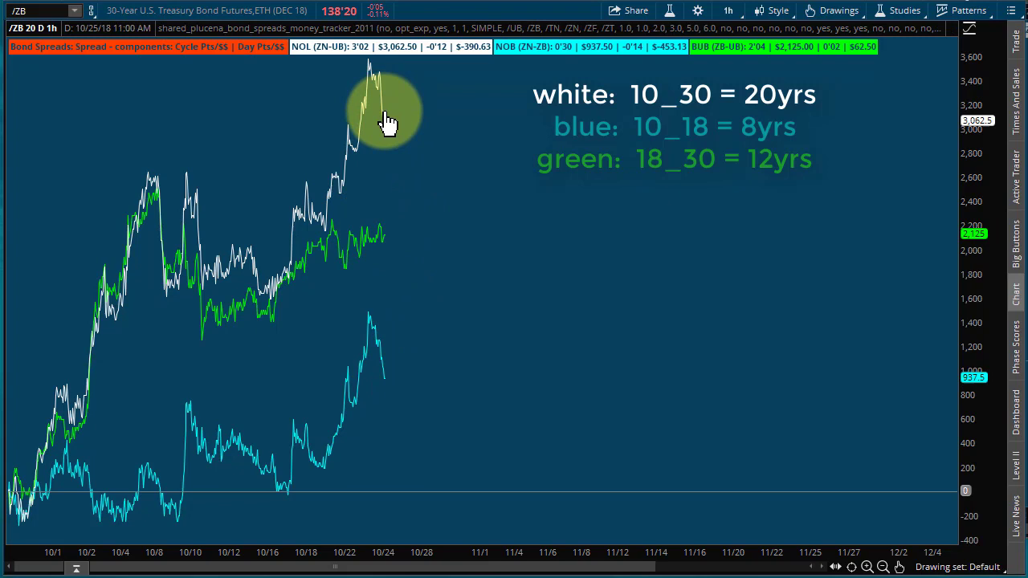
pyautogui.moveTo(400, 111)
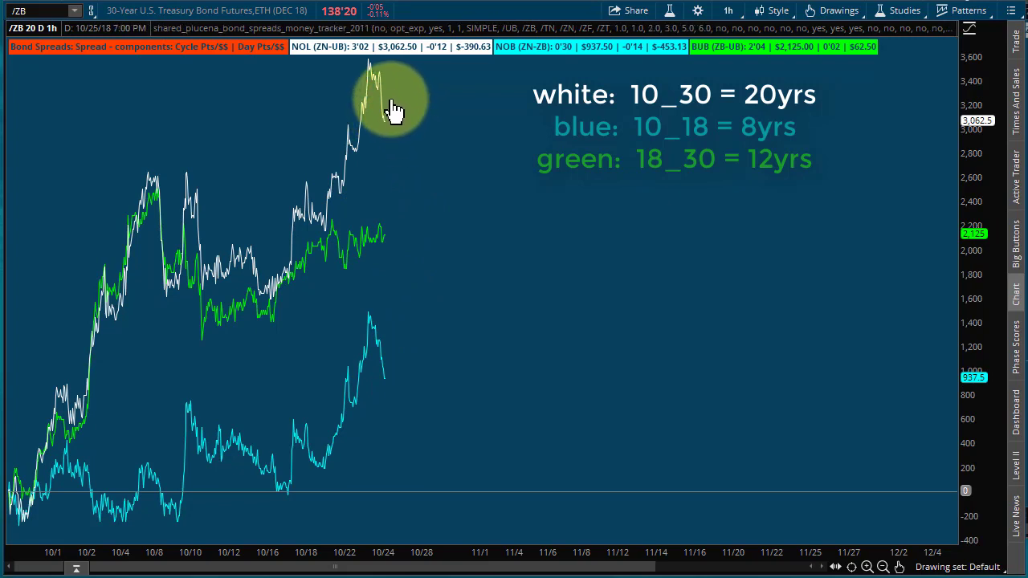
pyautogui.moveTo(391, 298)
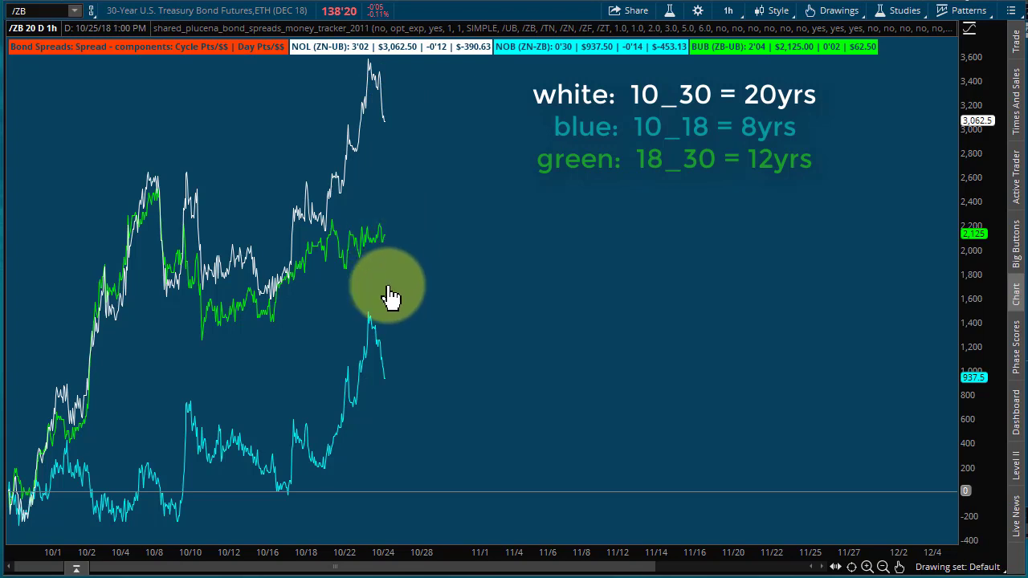
pyautogui.moveTo(394, 390)
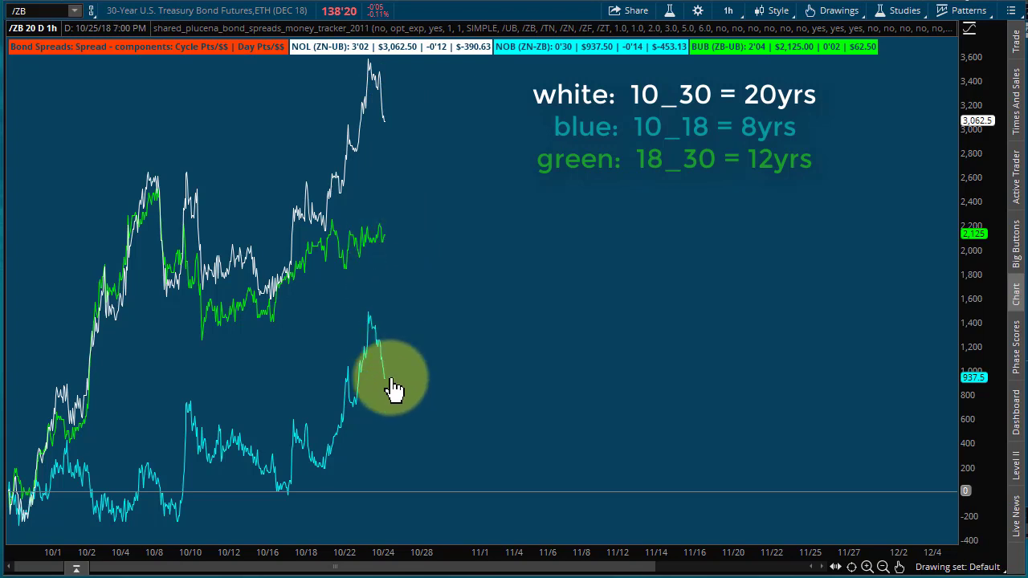
pyautogui.moveTo(385, 133)
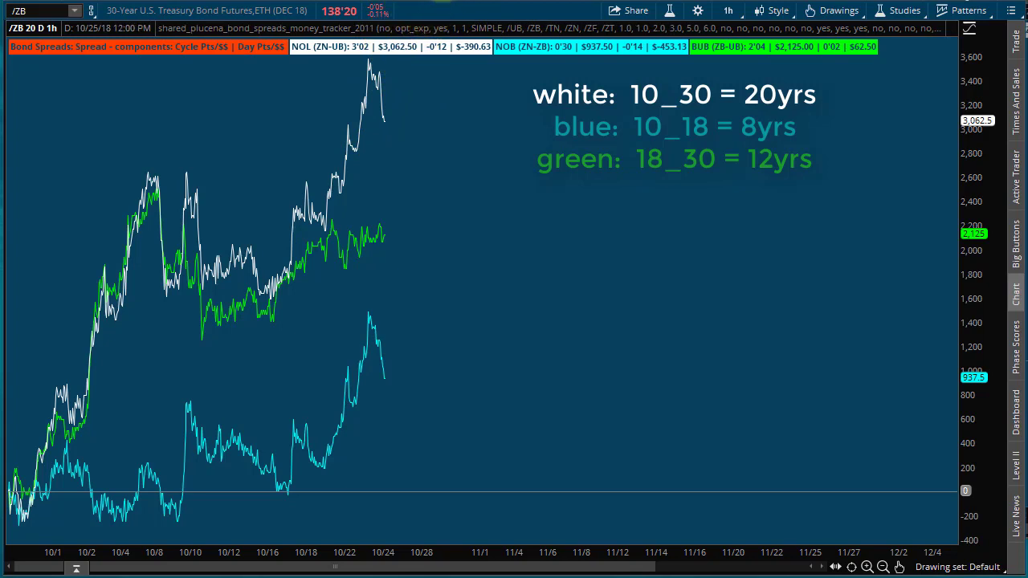
pyautogui.moveTo(378, 369)
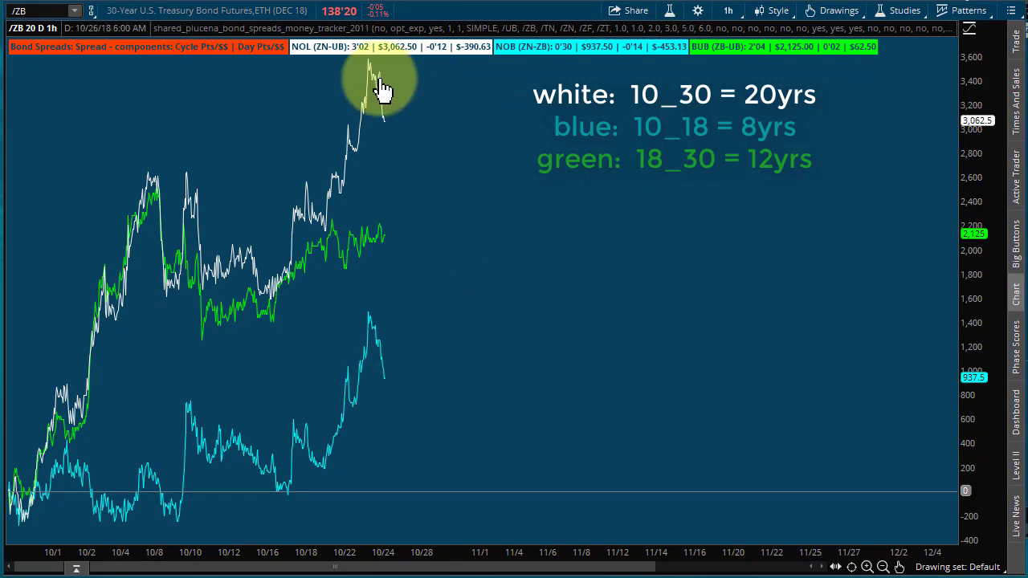
pyautogui.moveTo(390, 145)
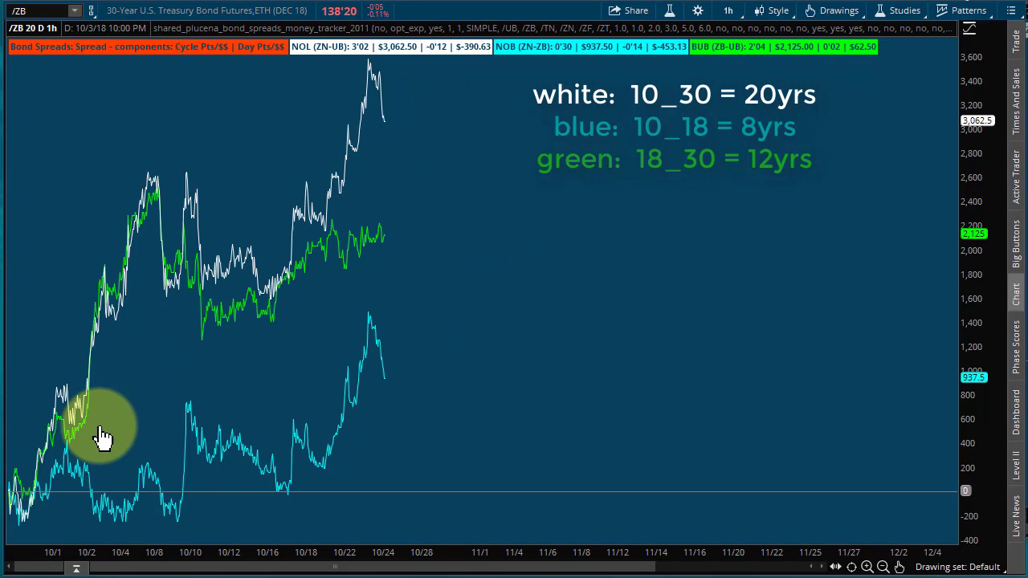
pyautogui.moveTo(78, 422)
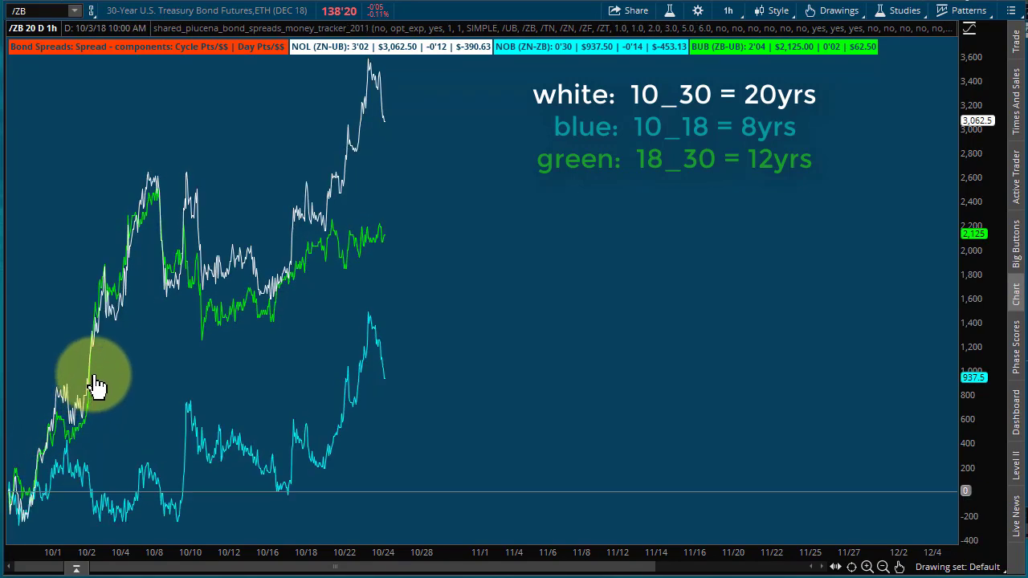
pyautogui.moveTo(100, 482)
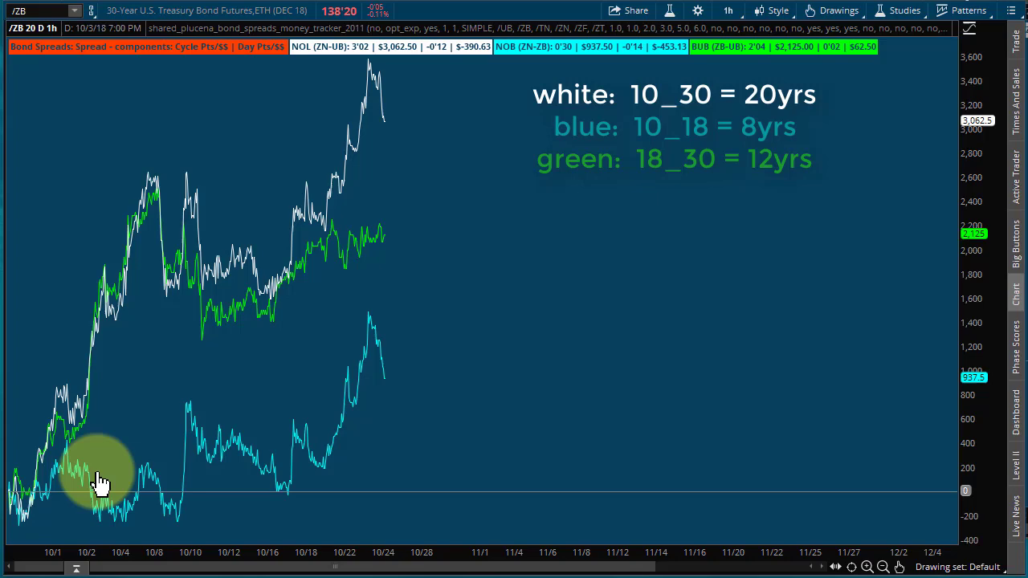
pyautogui.moveTo(91, 466)
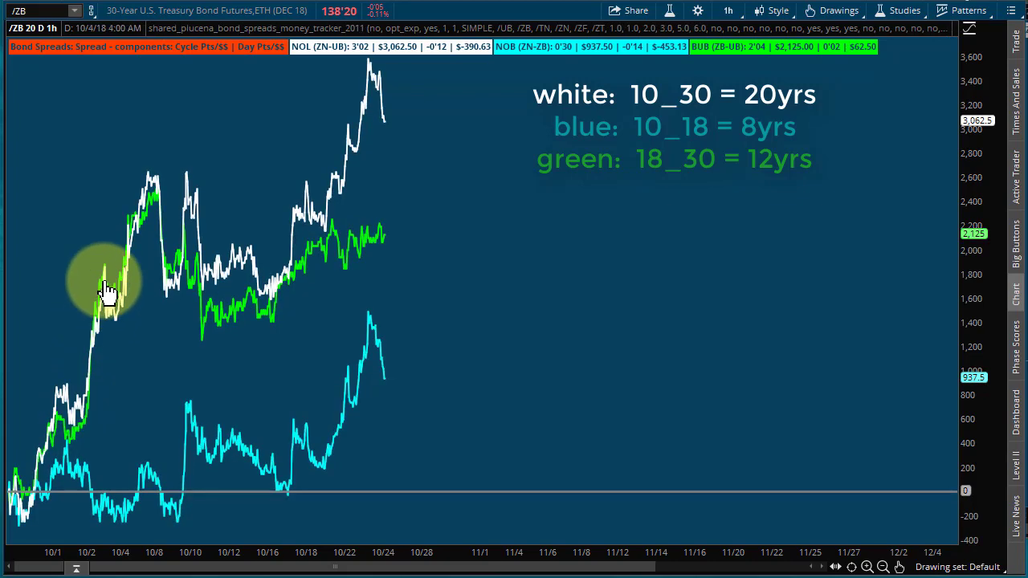
pyautogui.moveTo(95, 422)
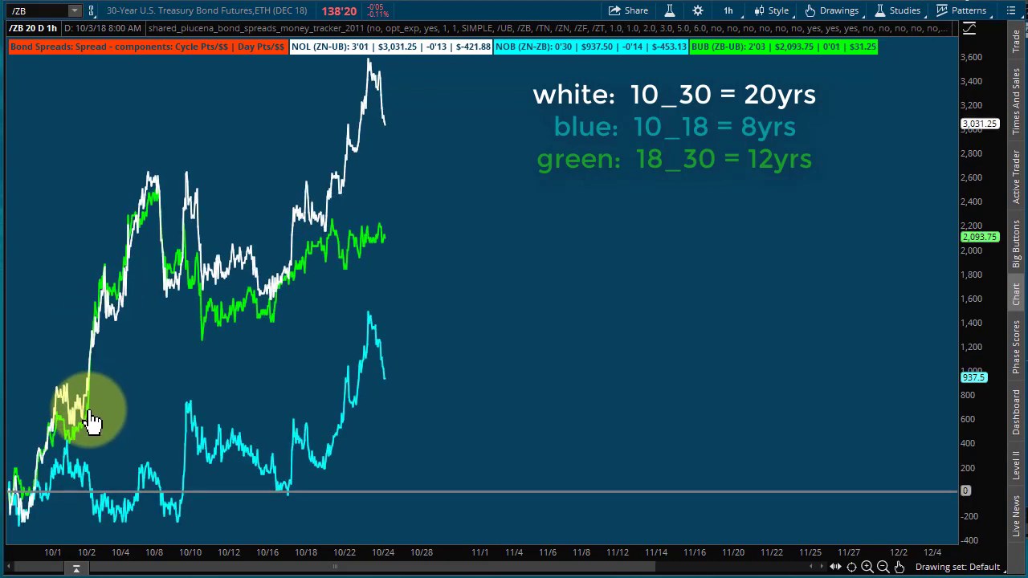
pyautogui.moveTo(119, 277)
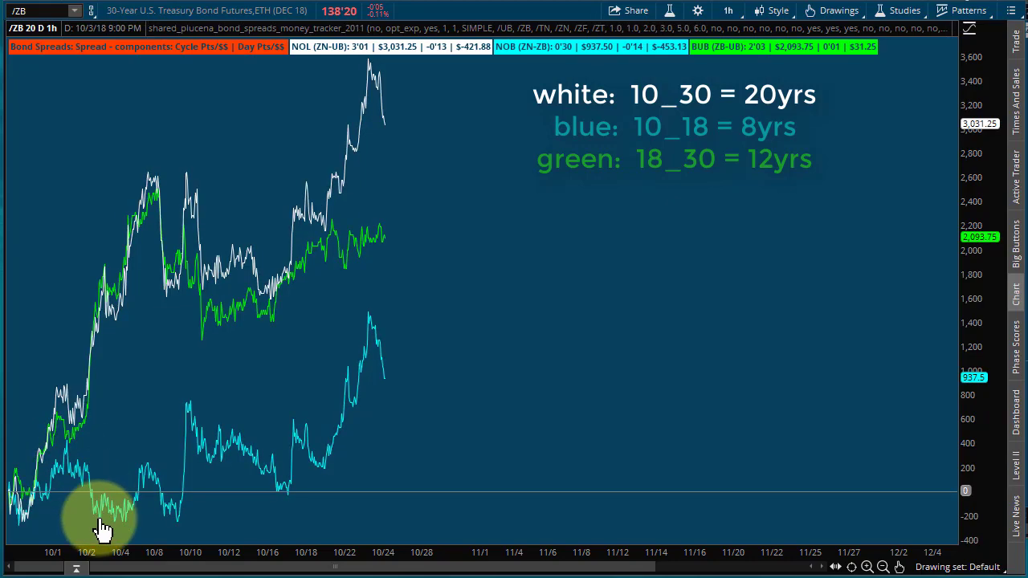
pyautogui.moveTo(81, 478)
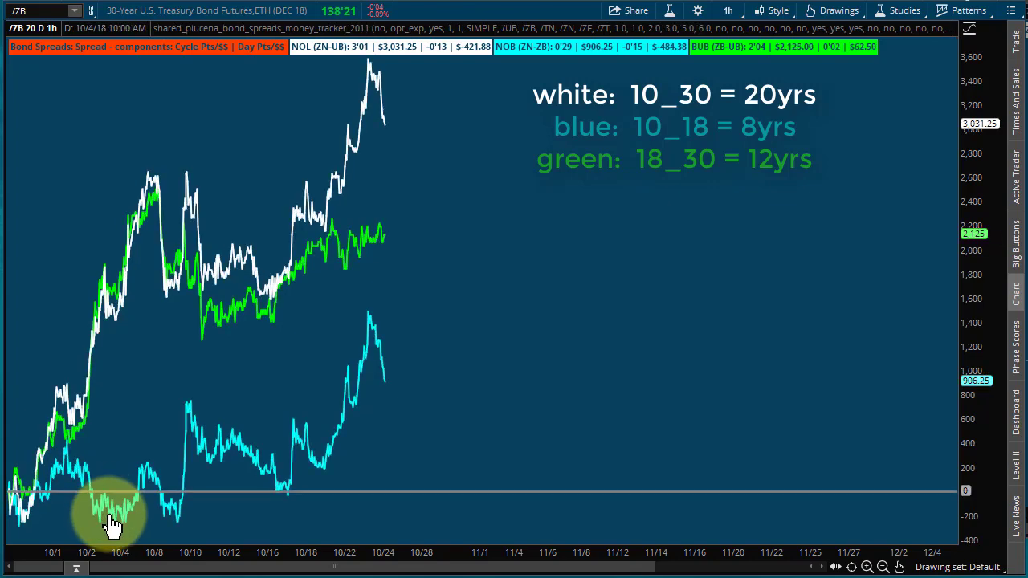
pyautogui.moveTo(86, 484)
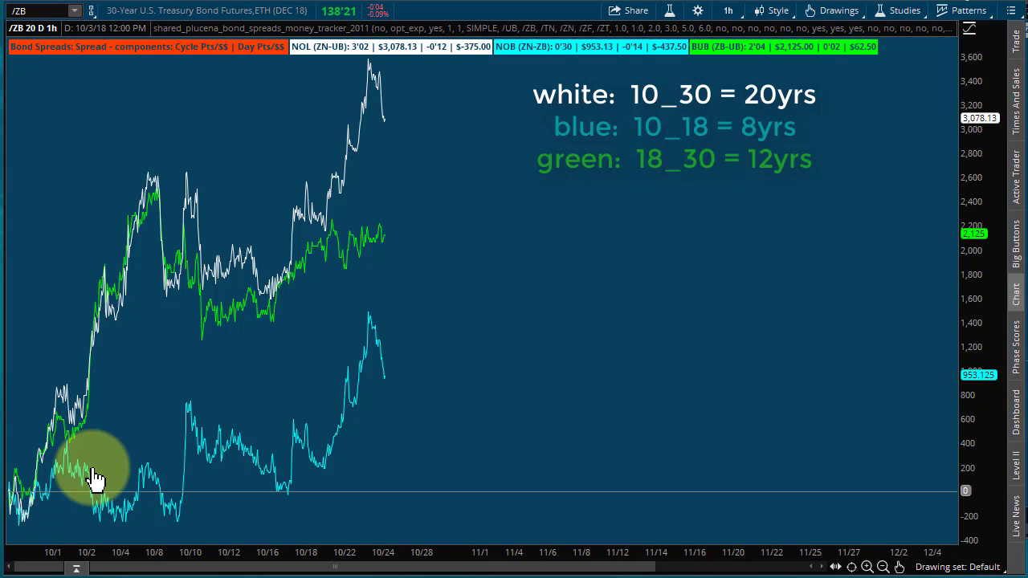
pyautogui.moveTo(95, 449)
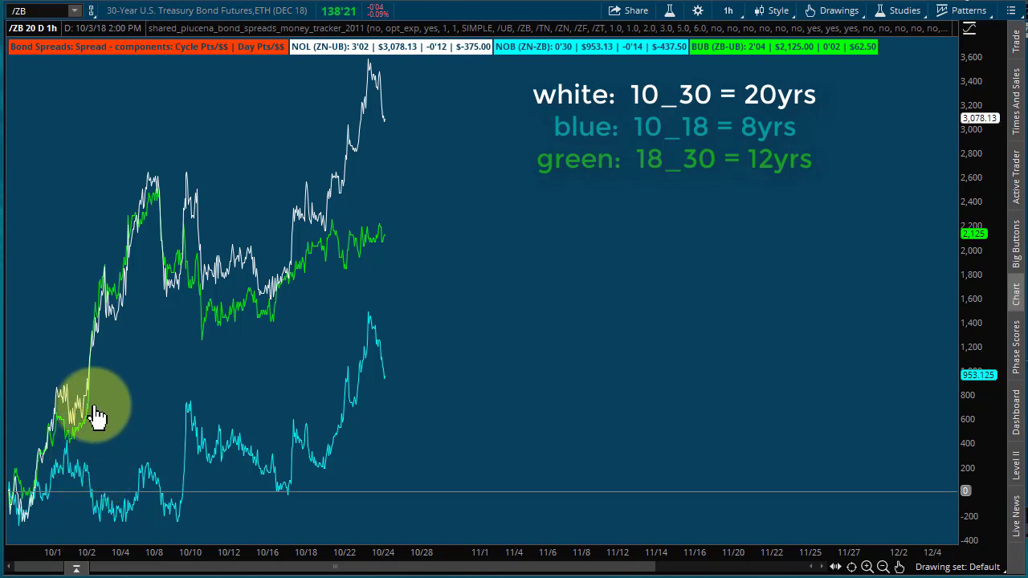
pyautogui.moveTo(96, 449)
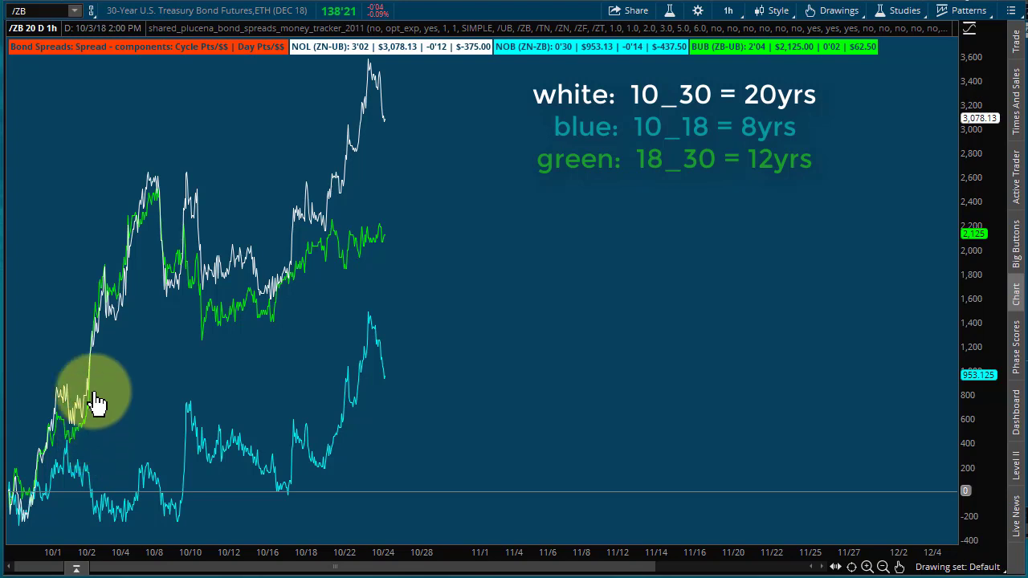
pyautogui.moveTo(109, 359)
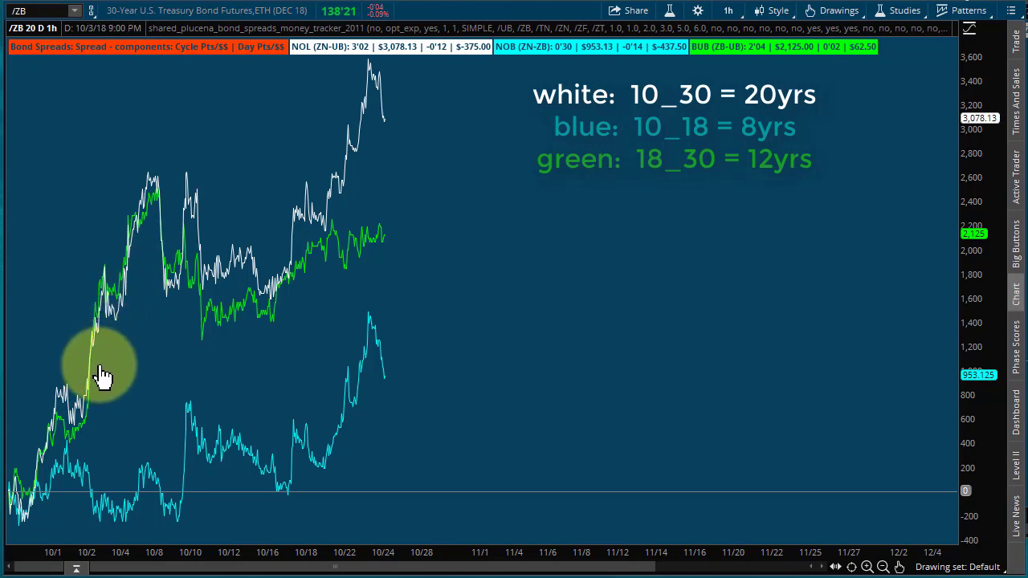
pyautogui.moveTo(151, 241)
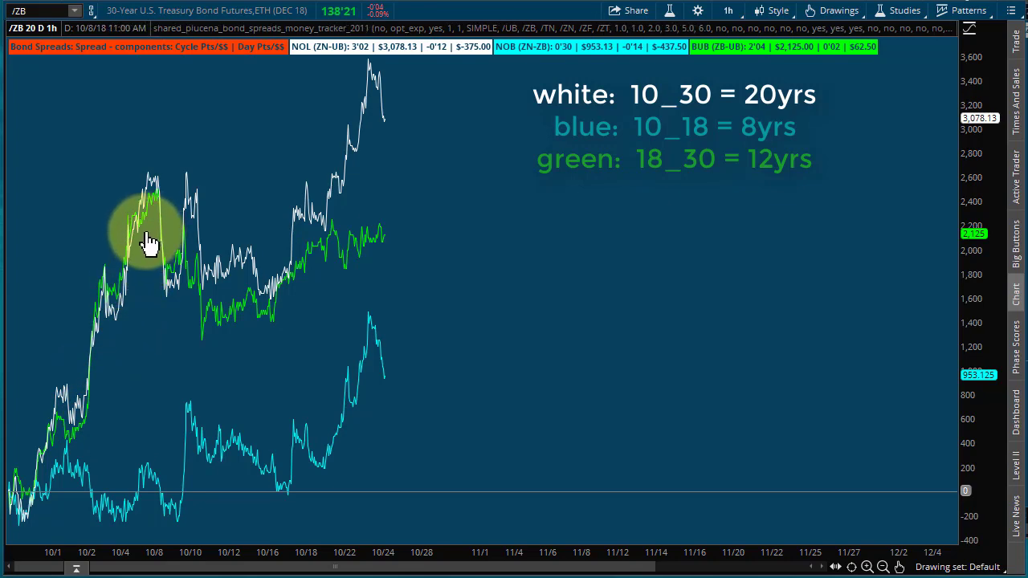
pyautogui.moveTo(108, 394)
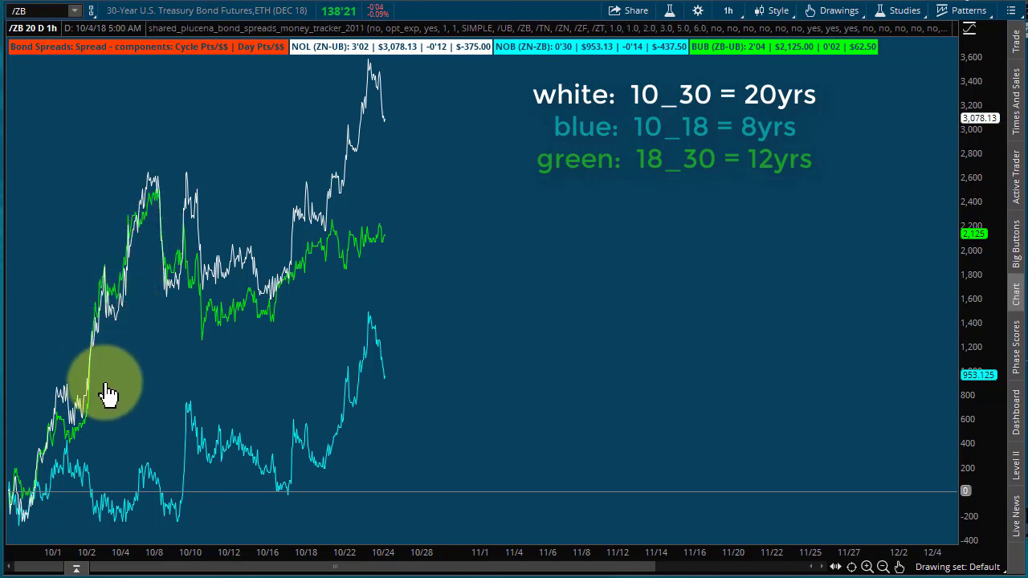
pyautogui.moveTo(143, 269)
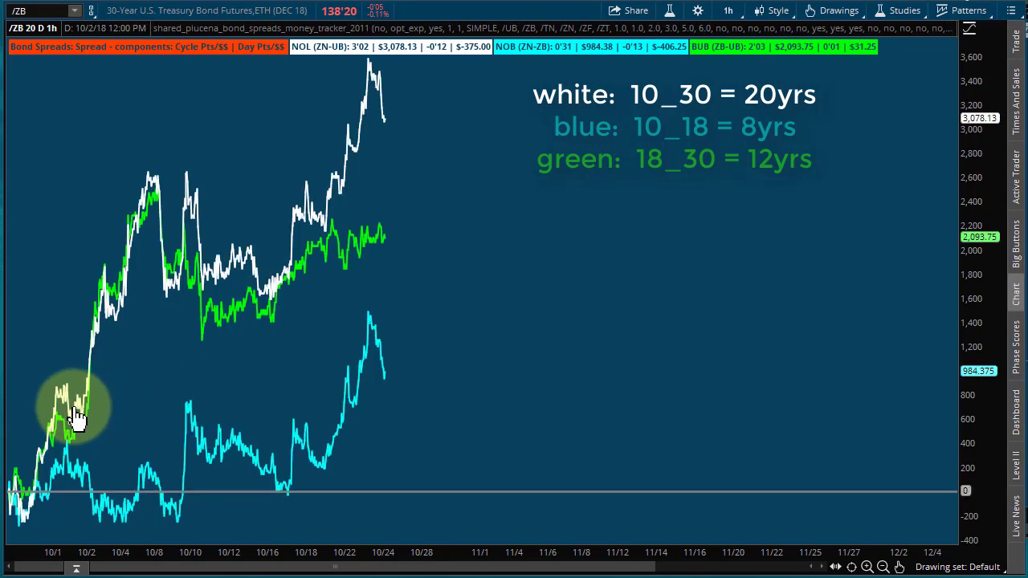
pyautogui.moveTo(88, 422)
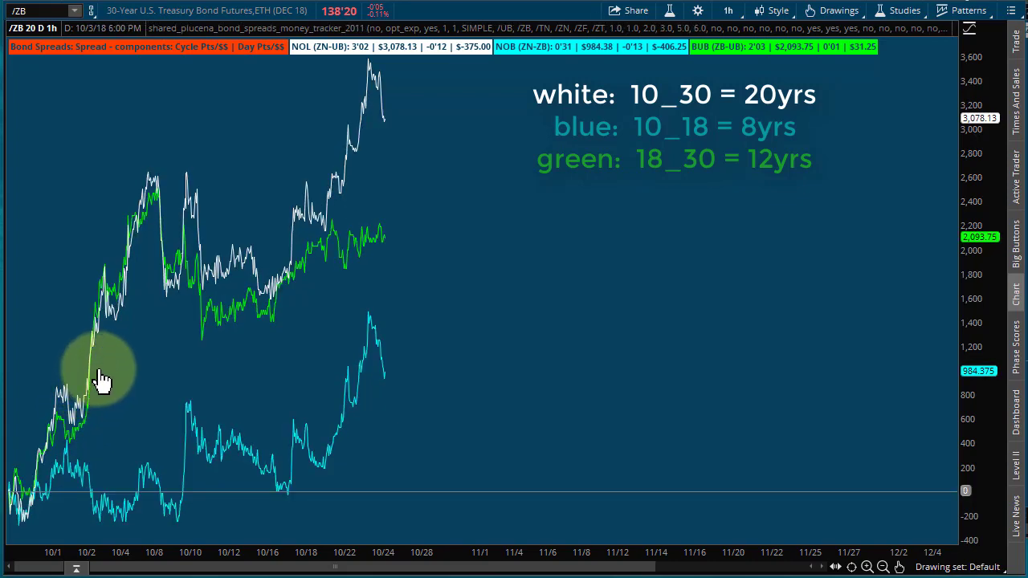
pyautogui.moveTo(135, 245)
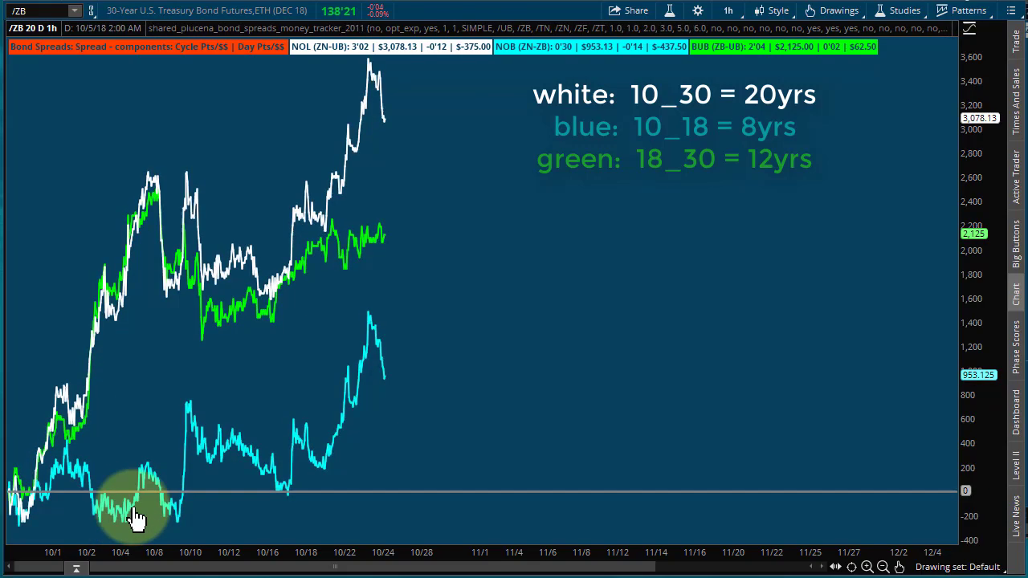
pyautogui.moveTo(177, 515)
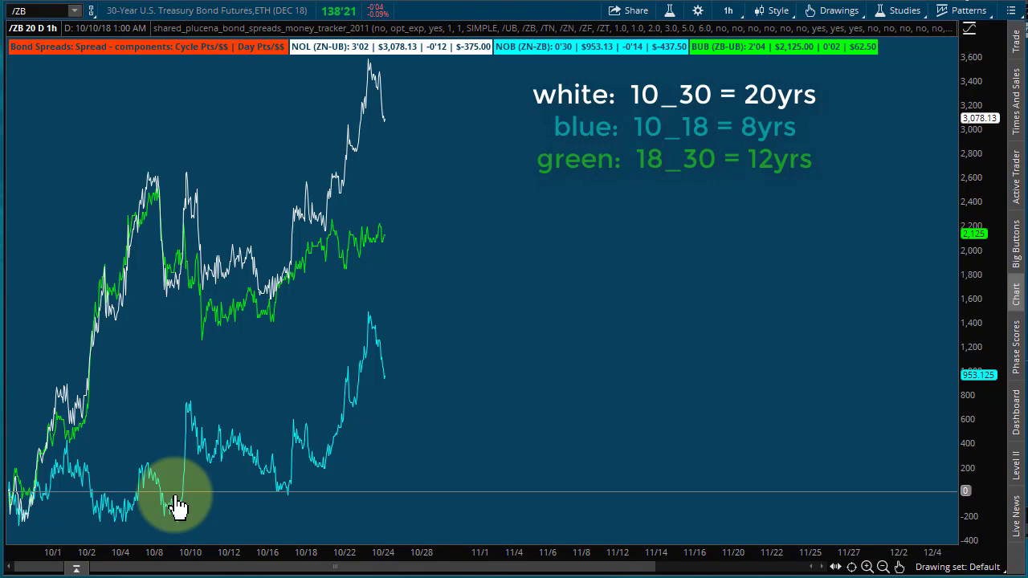
pyautogui.moveTo(253, 503)
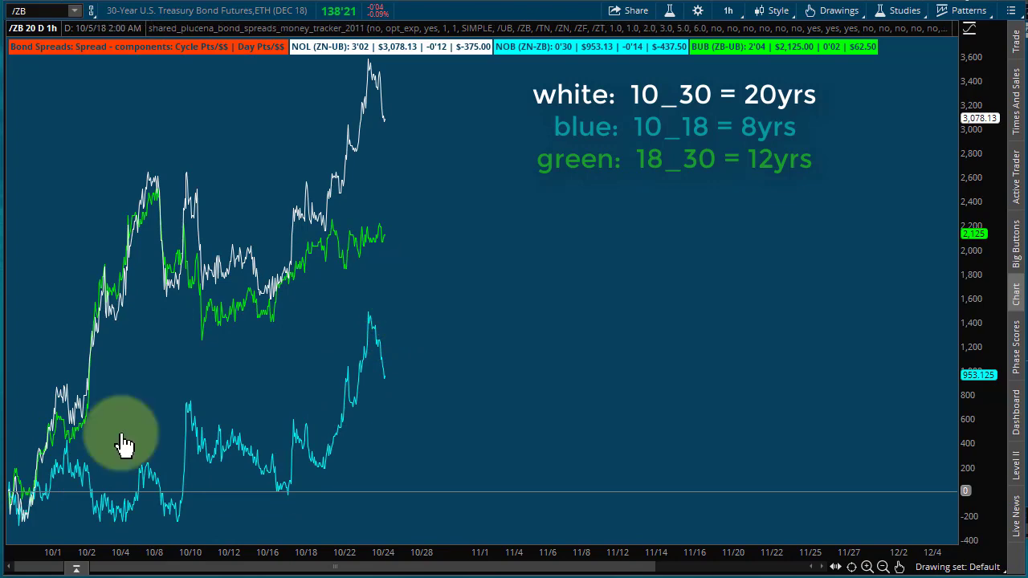
pyautogui.moveTo(241, 257)
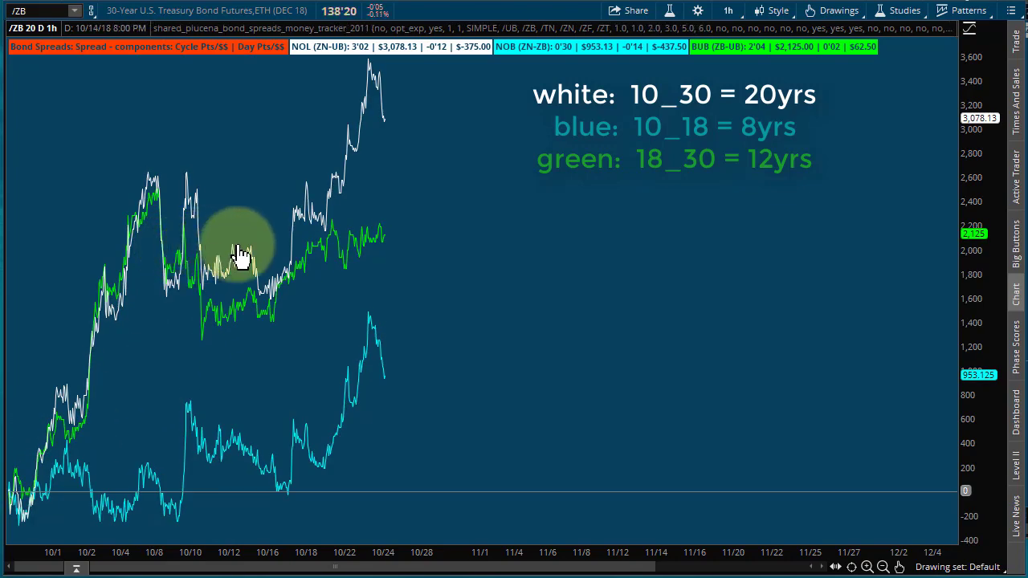
pyautogui.moveTo(342, 149)
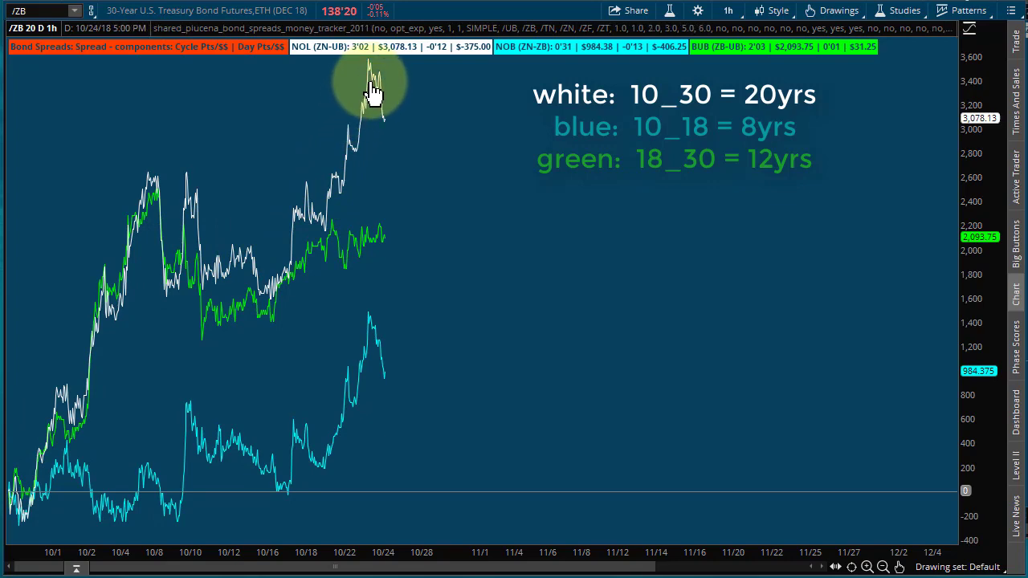
pyautogui.moveTo(298, 245)
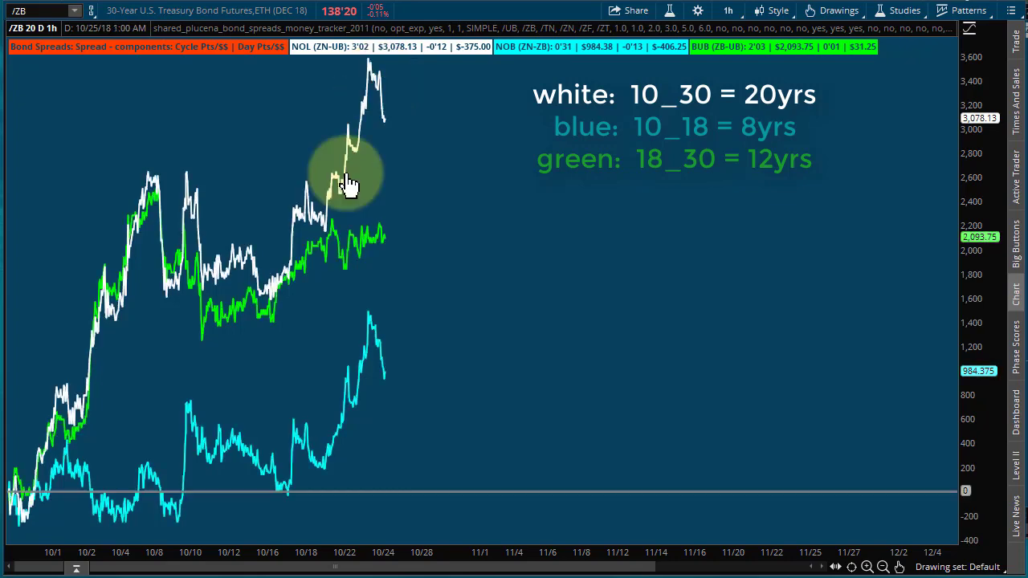
pyautogui.moveTo(285, 289)
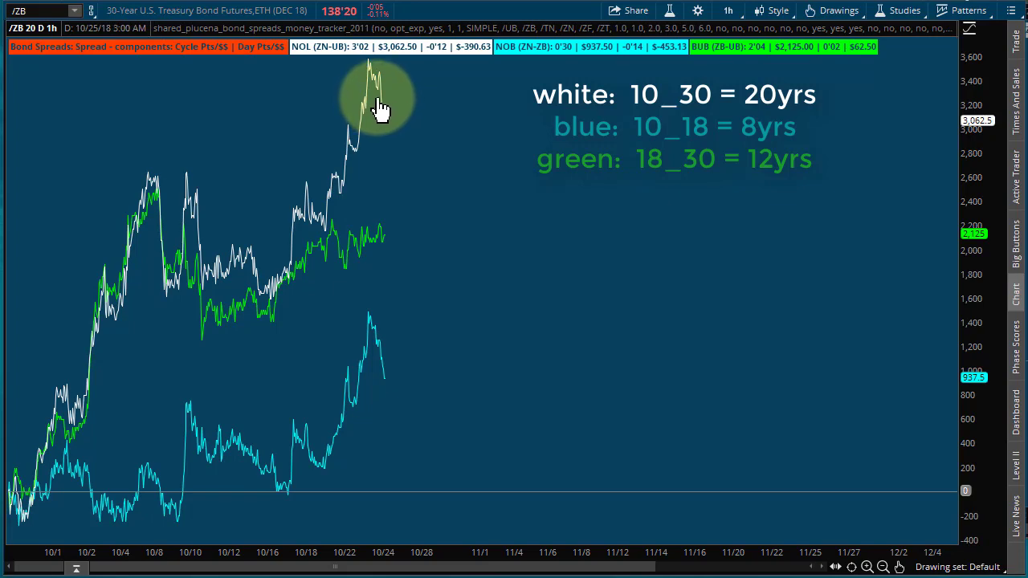
pyautogui.moveTo(397, 152)
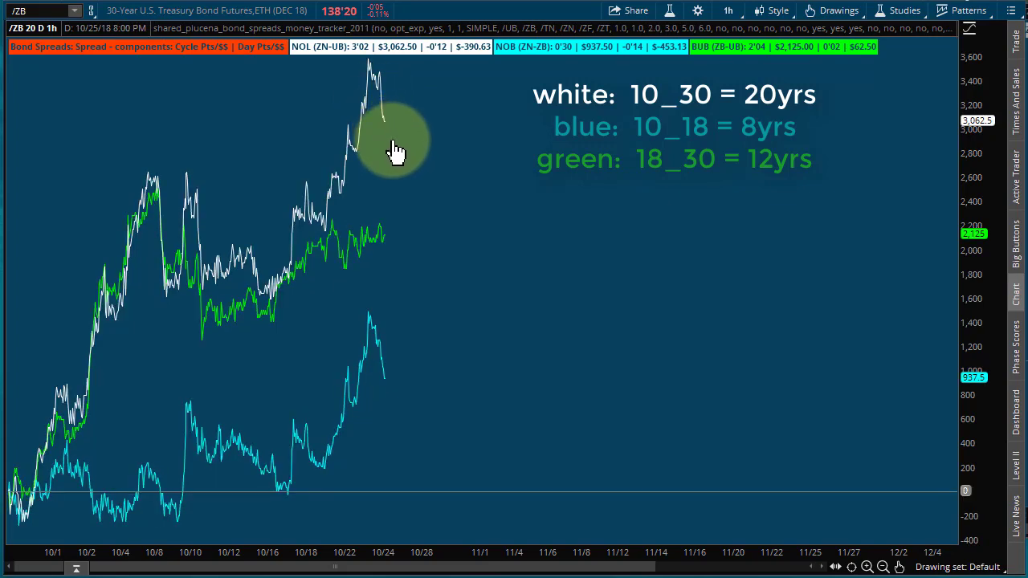
pyautogui.moveTo(410, 285)
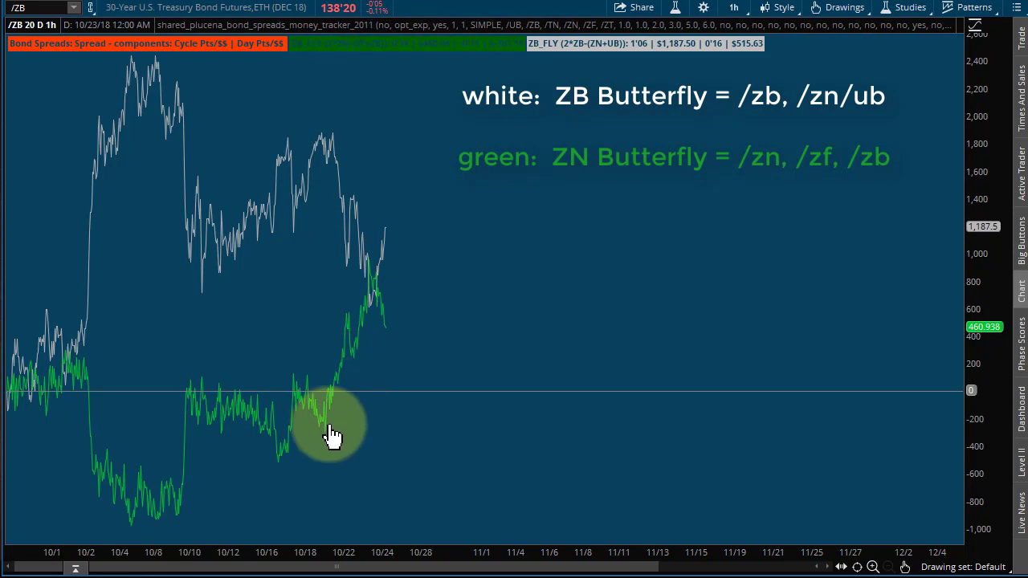
pyautogui.moveTo(319, 458)
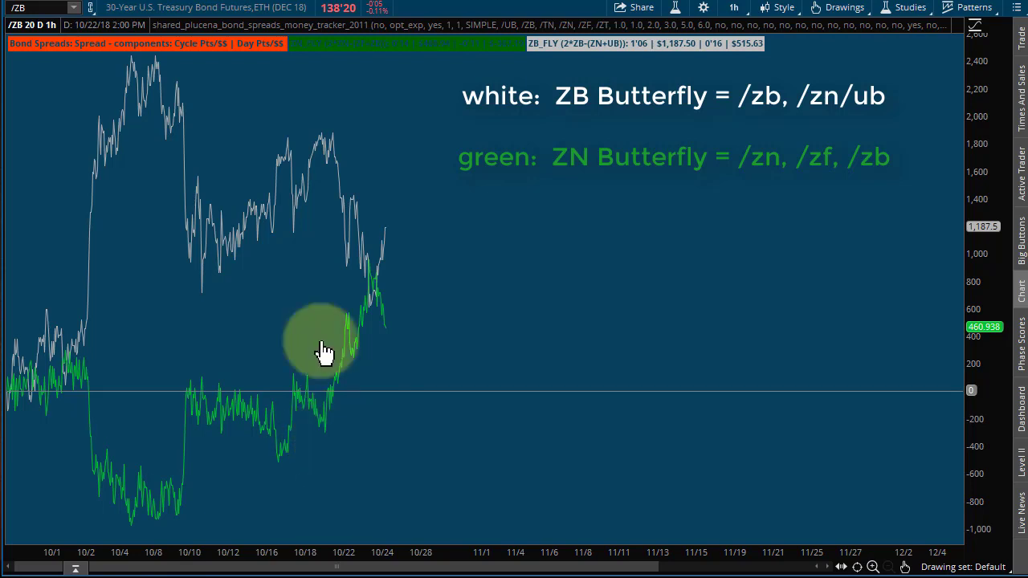
pyautogui.moveTo(376, 61)
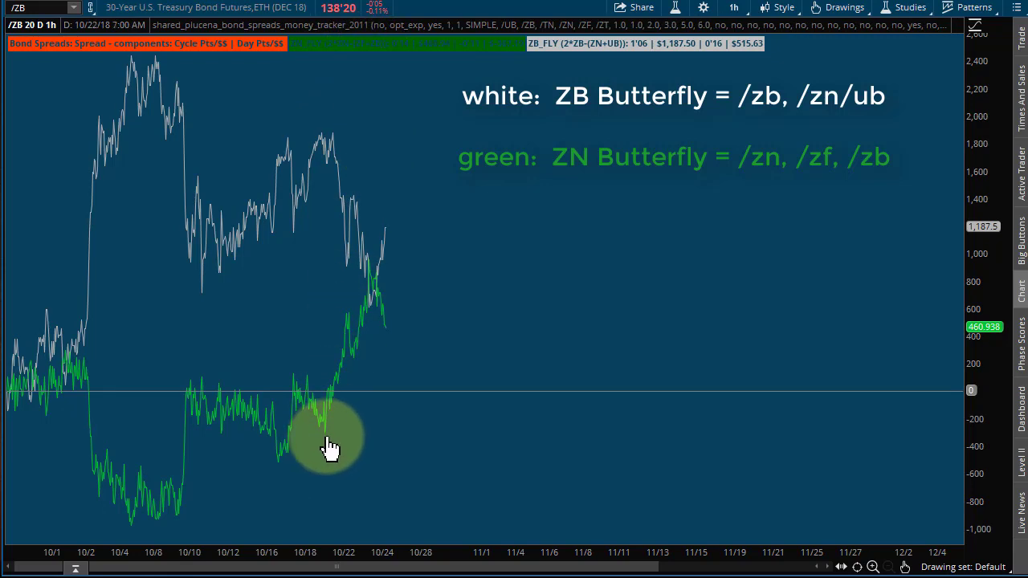
pyautogui.moveTo(337, 195)
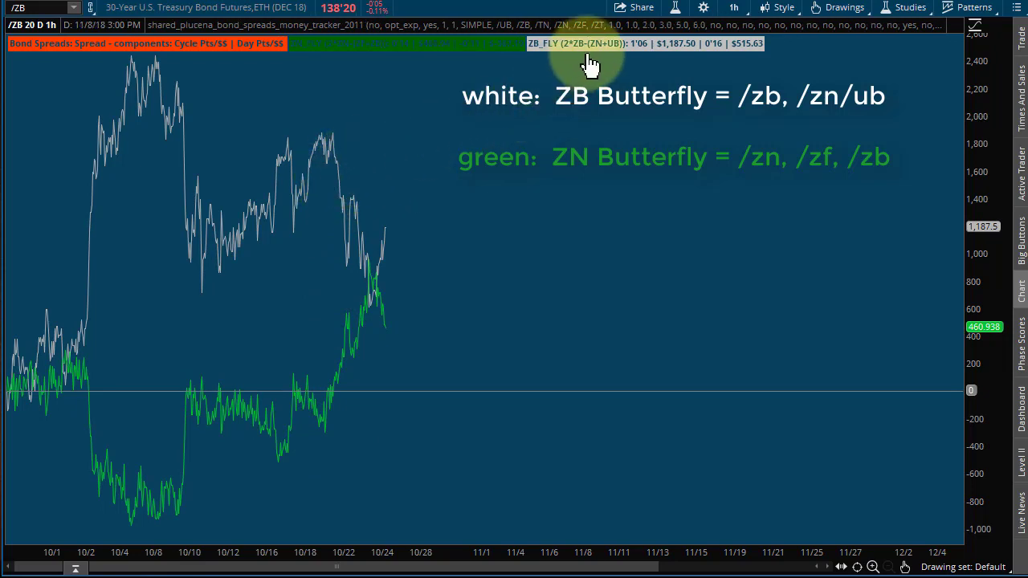
pyautogui.moveTo(361, 177)
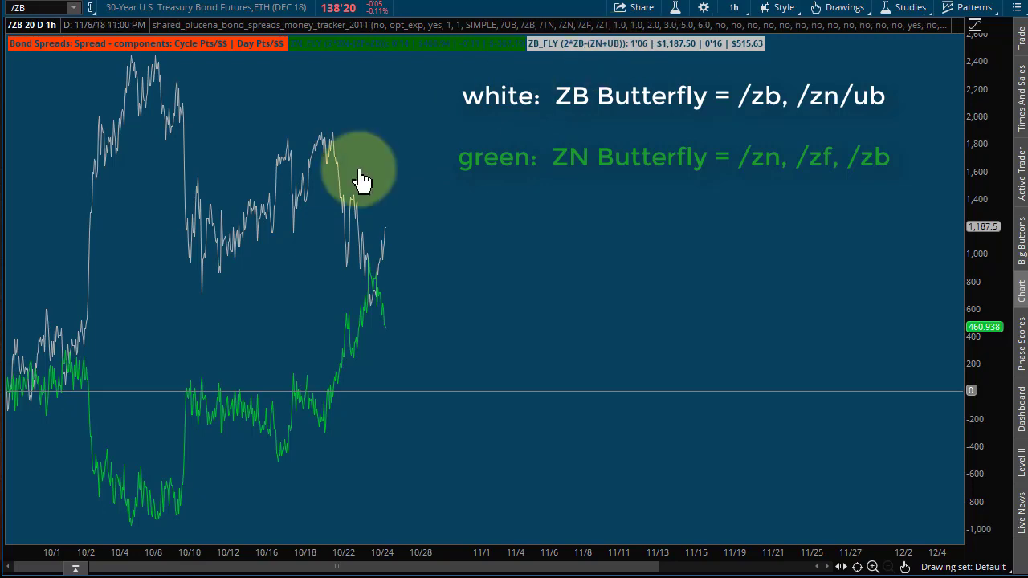
pyautogui.moveTo(101, 326)
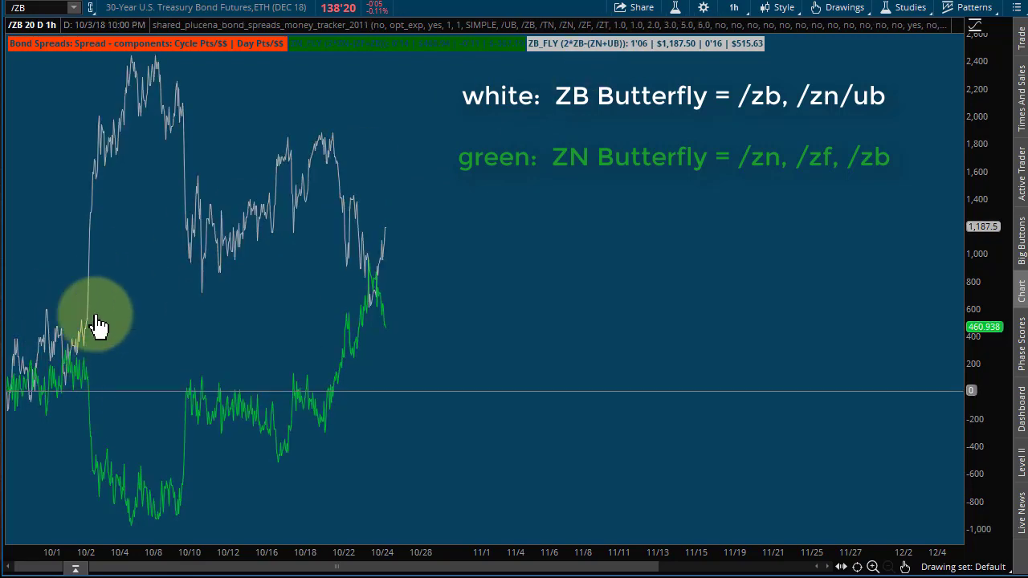
pyautogui.moveTo(165, 100)
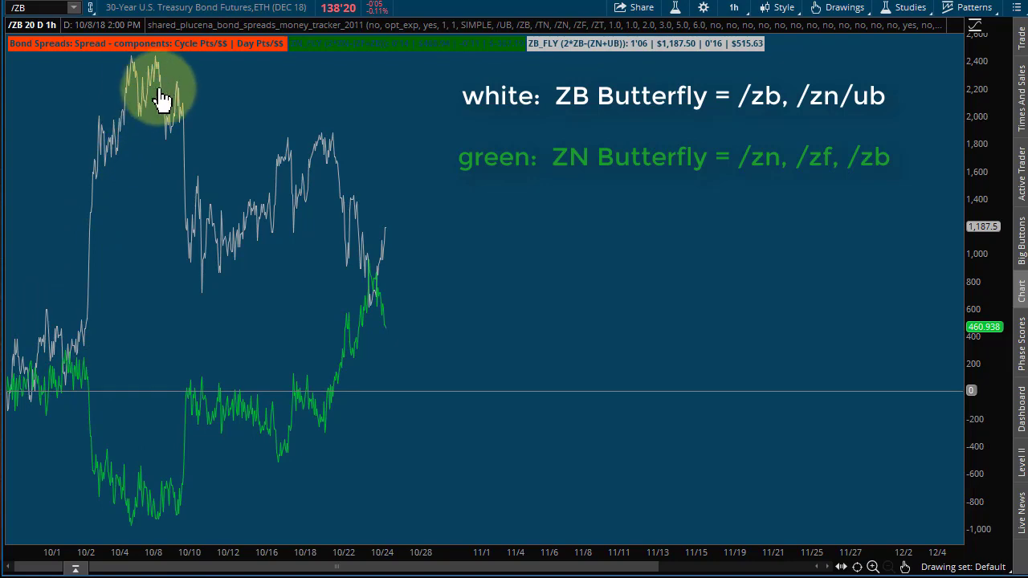
pyautogui.moveTo(161, 534)
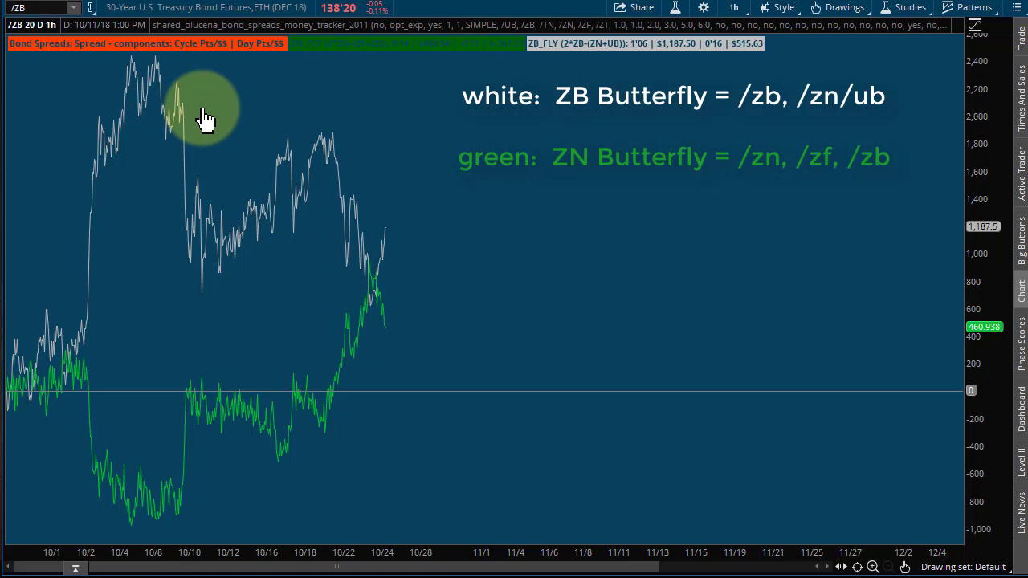
pyautogui.moveTo(131, 526)
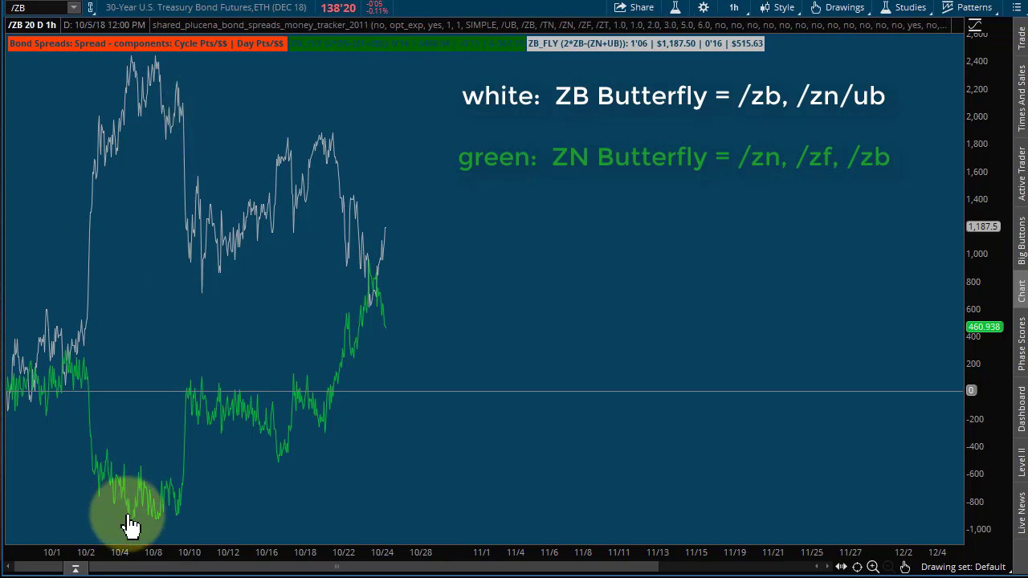
pyautogui.moveTo(122, 528)
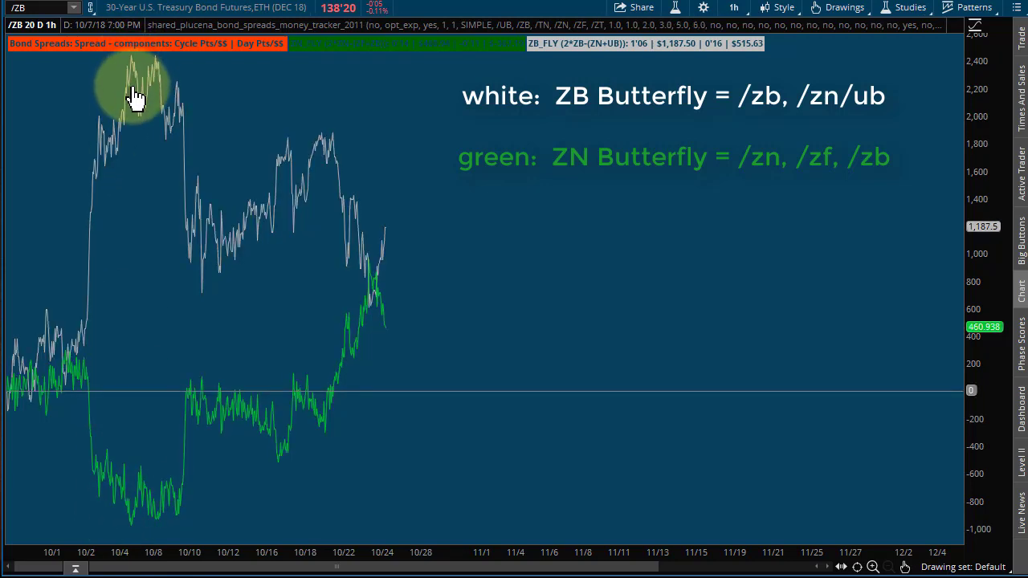
pyautogui.moveTo(105, 470)
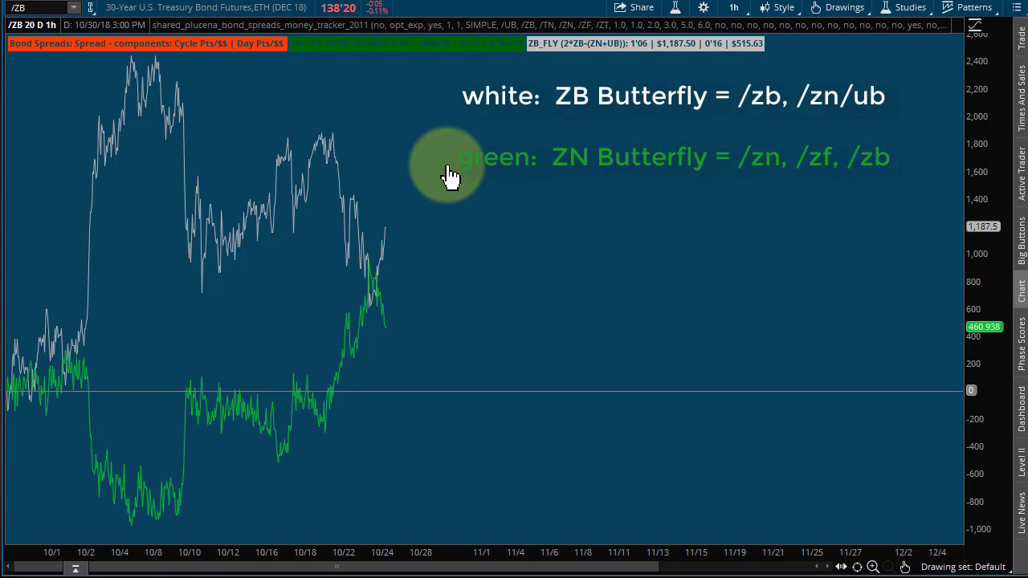
pyautogui.moveTo(393, 350)
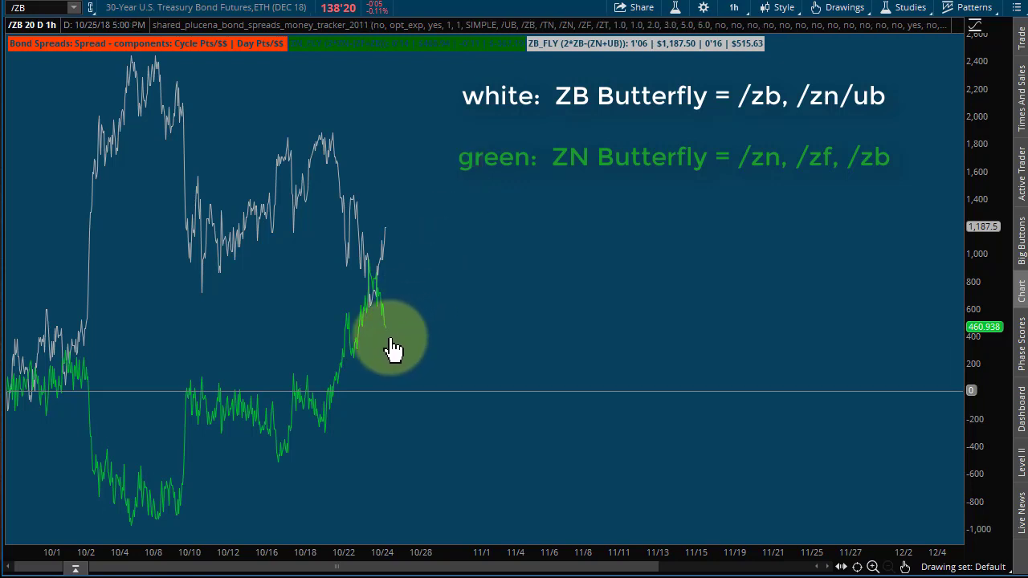
pyautogui.moveTo(402, 313)
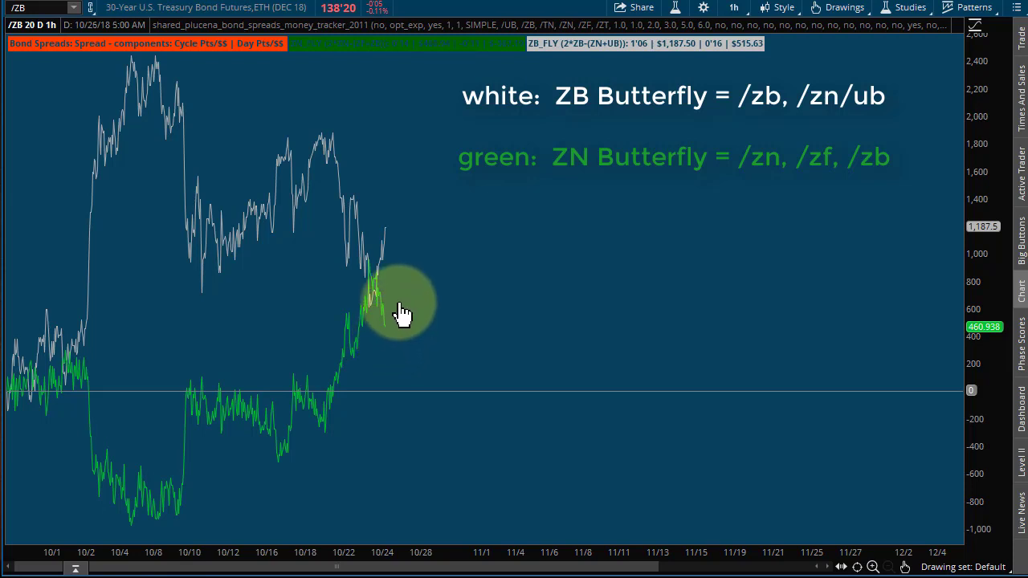
pyautogui.moveTo(390, 261)
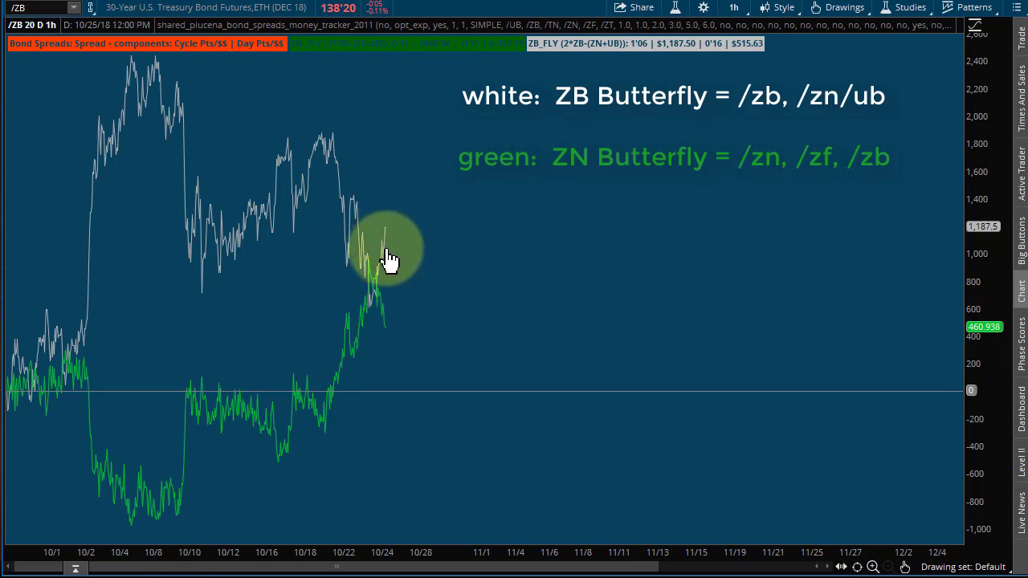
pyautogui.moveTo(386, 351)
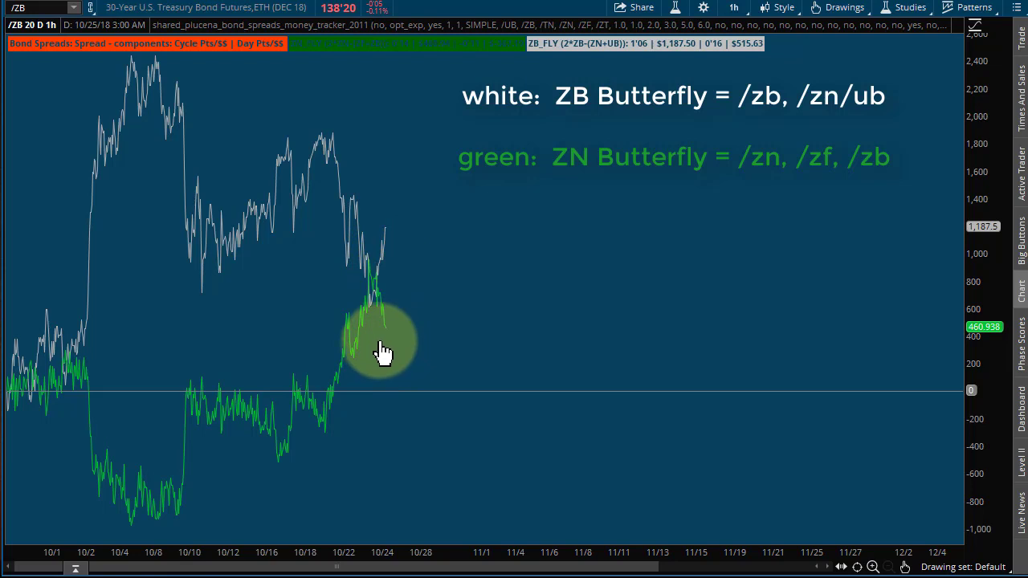
pyautogui.moveTo(430, 270)
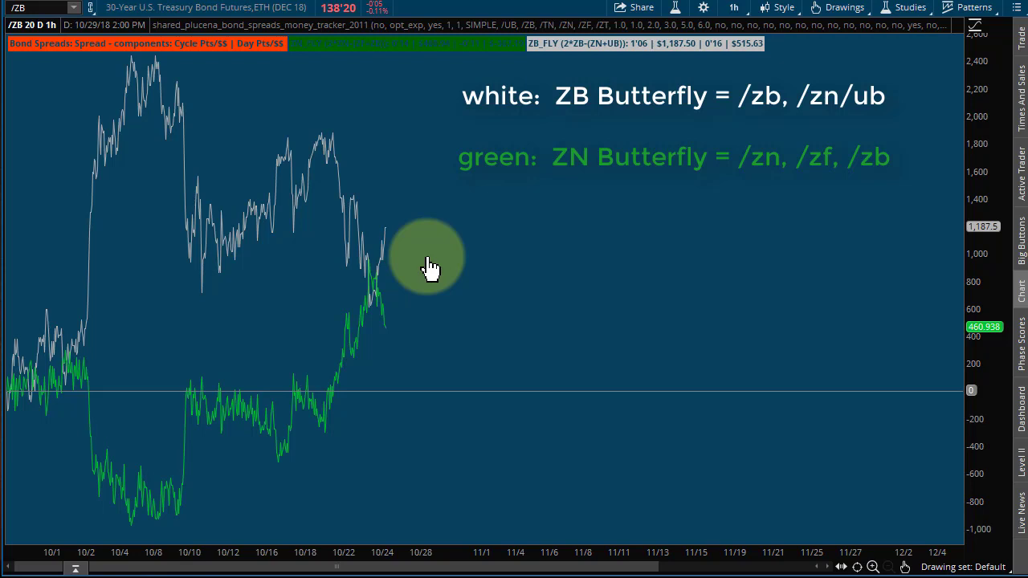
pyautogui.moveTo(390, 241)
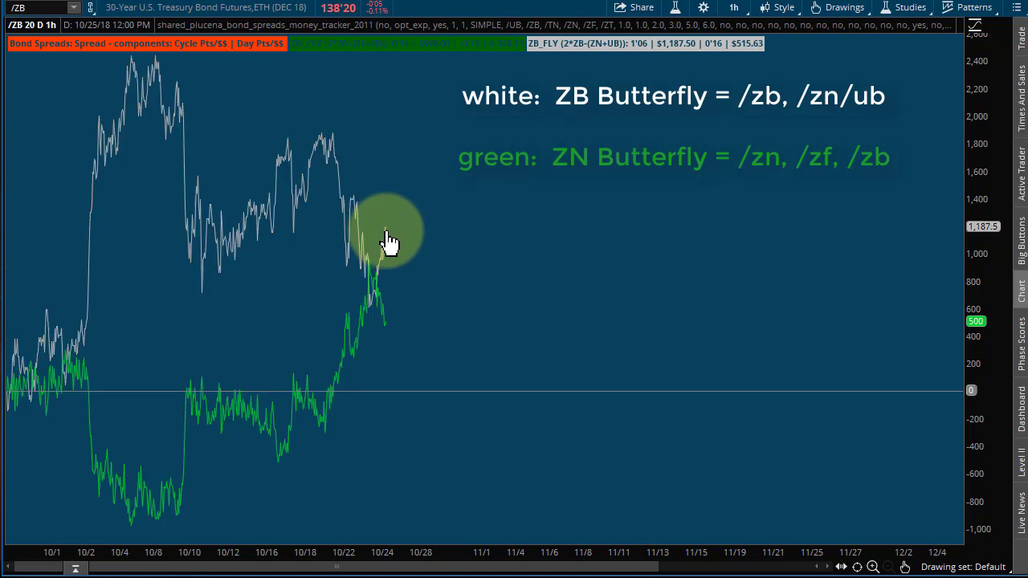
pyautogui.moveTo(397, 201)
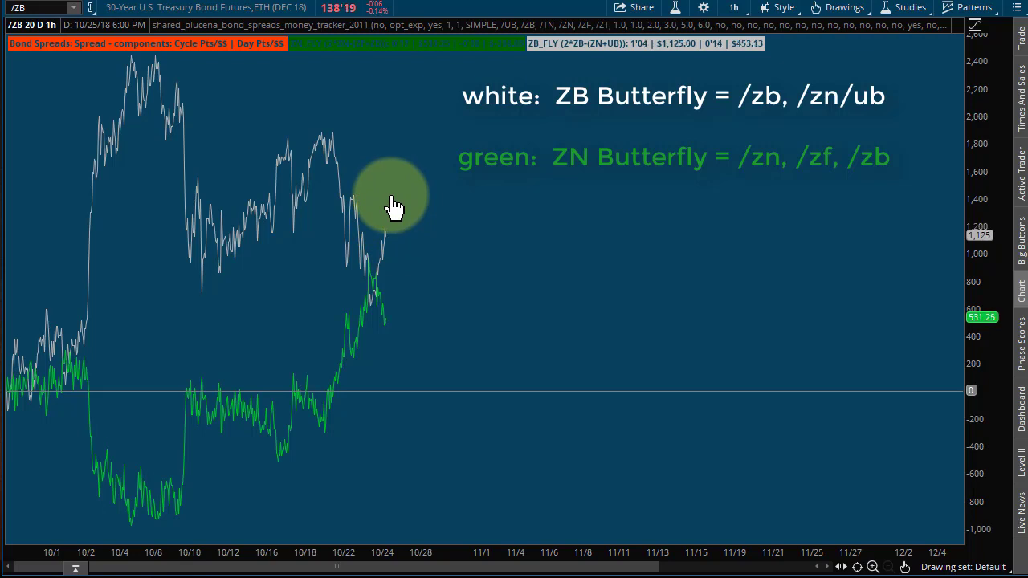
pyautogui.moveTo(390, 237)
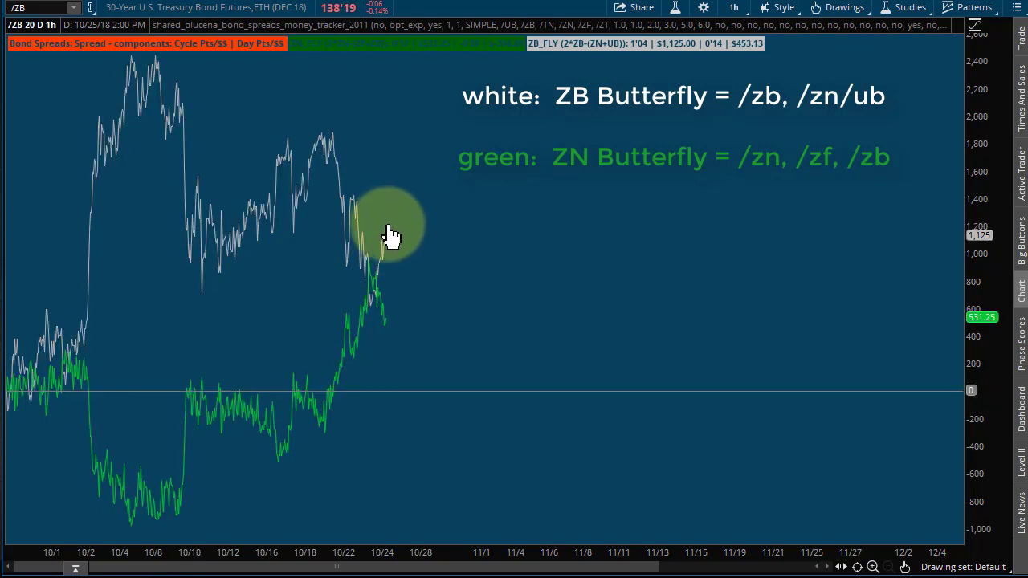
pyautogui.moveTo(394, 185)
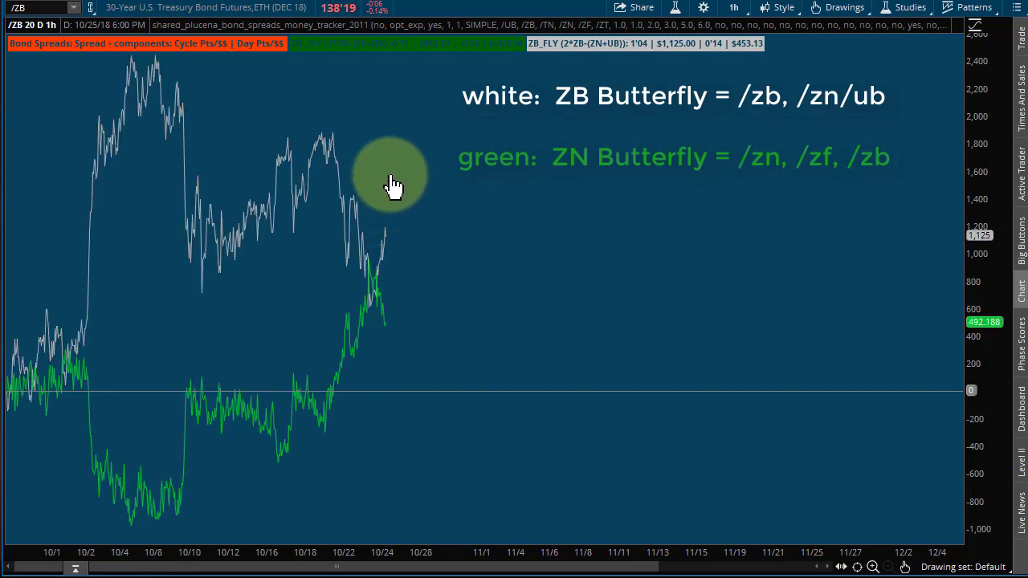